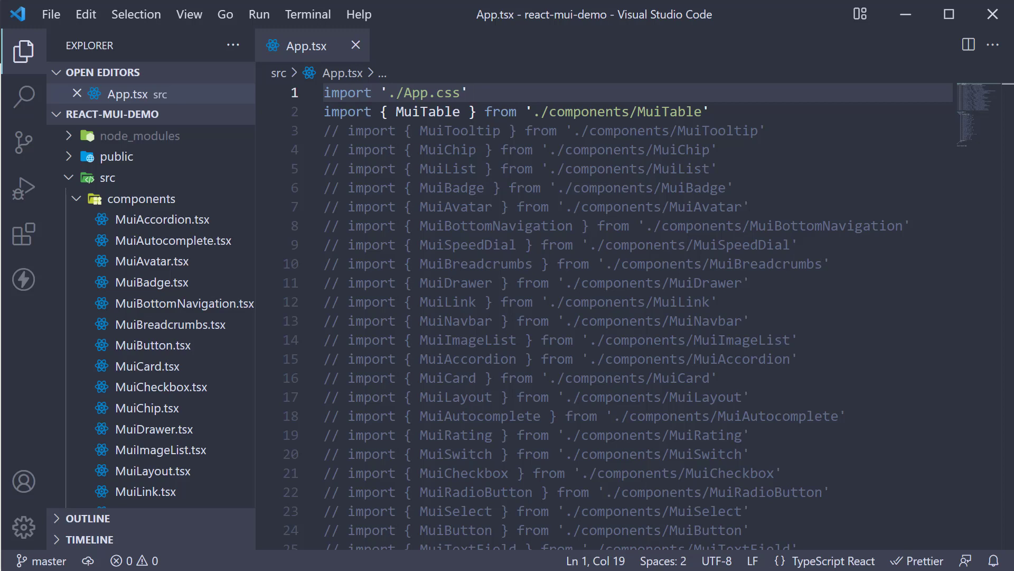
Create a new file named MuiAlert.tsx inside the components folder.
{"action": "left_click", "coordinate": [466, 93]}
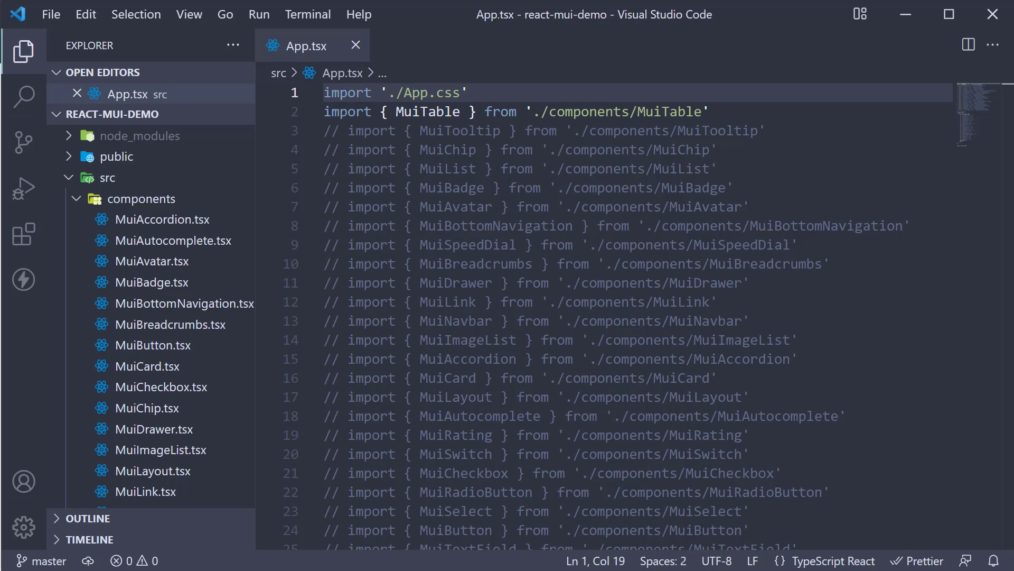
{"action": "left_click", "coordinate": [466, 93]}
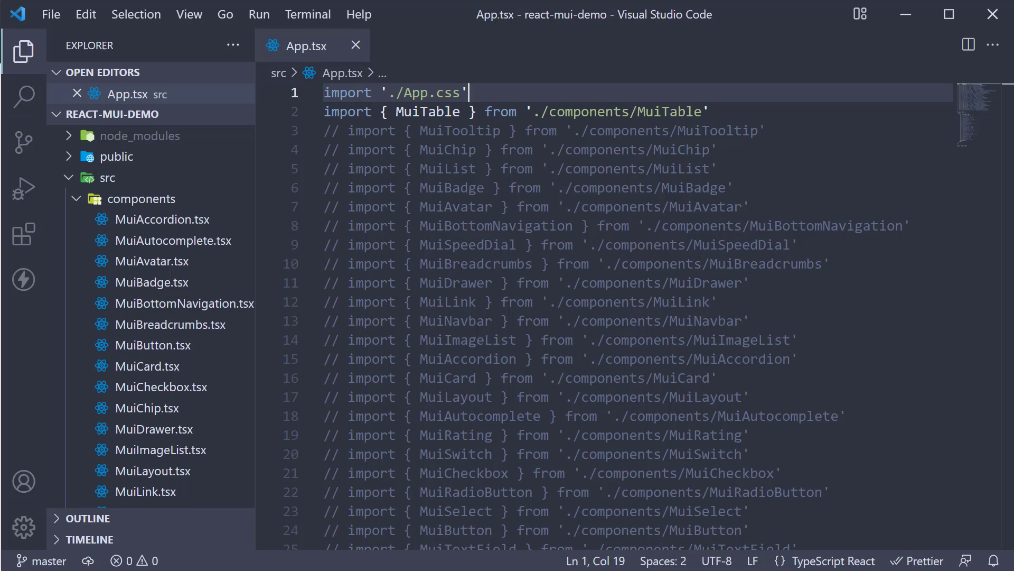
{"action": "left_click", "coordinate": [140, 198]}
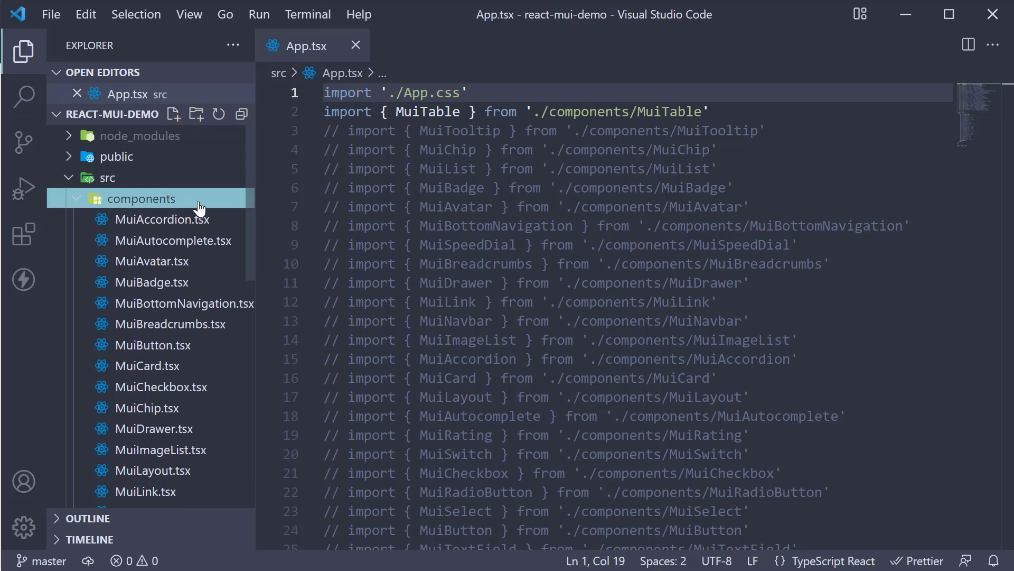
{"action": "left_click", "coordinate": [174, 114]}
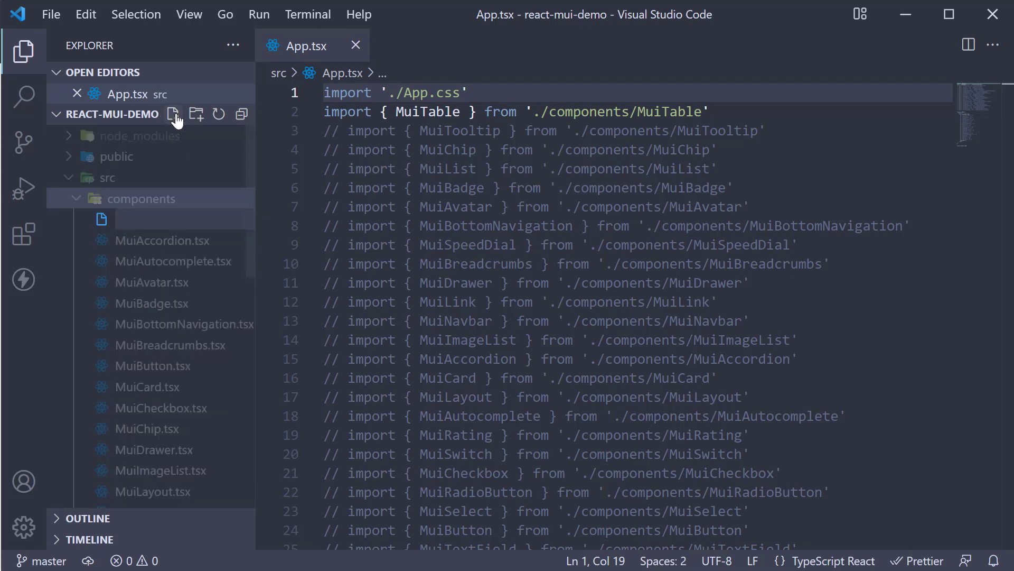
{"action": "type", "text": "MuiAlert.tsx"}
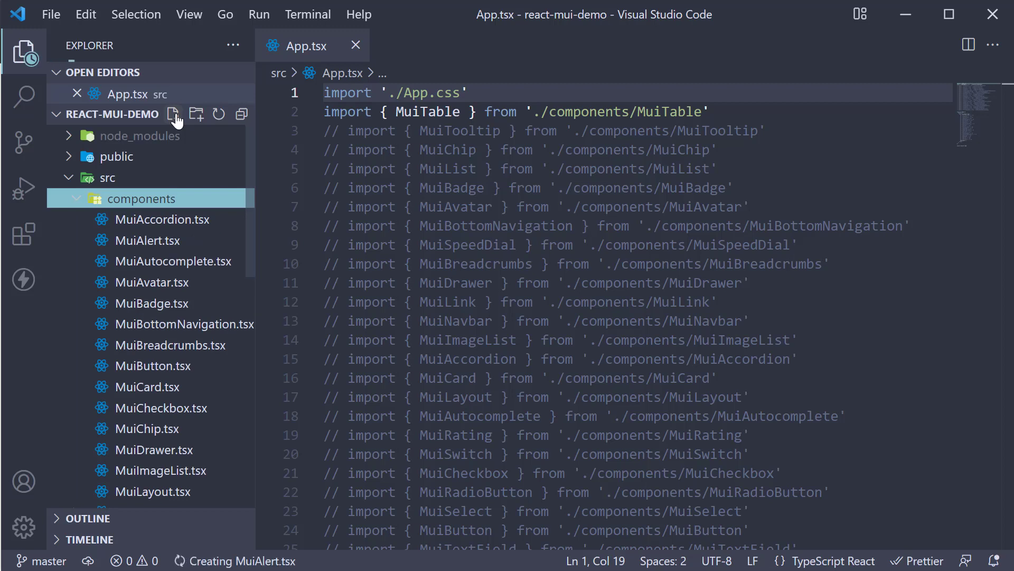
Expand the rafce snippet into a MuiAlert component skeleton.
{"action": "left_click", "coordinate": [175, 114]}
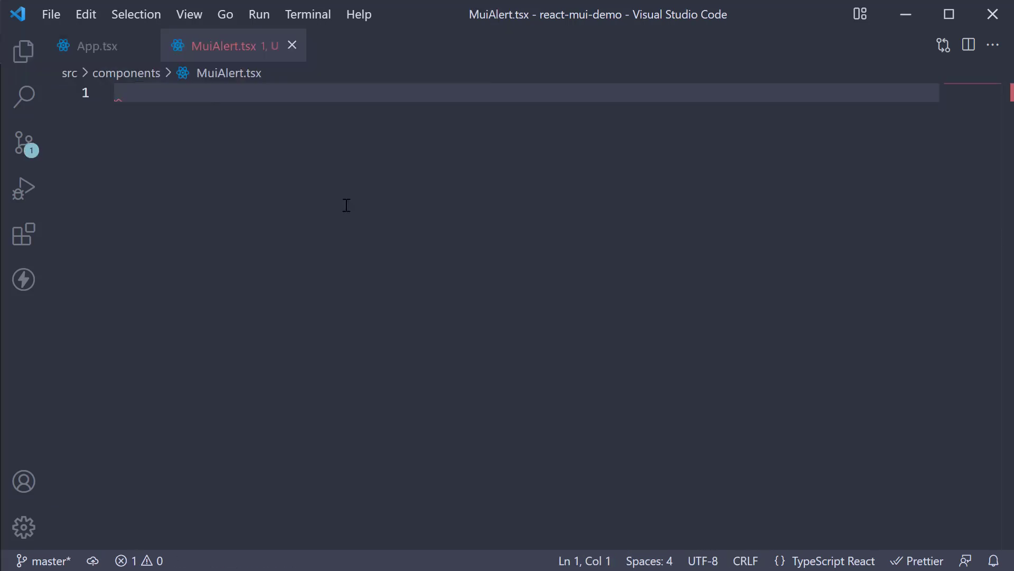
{"action": "type", "text": "raf"}
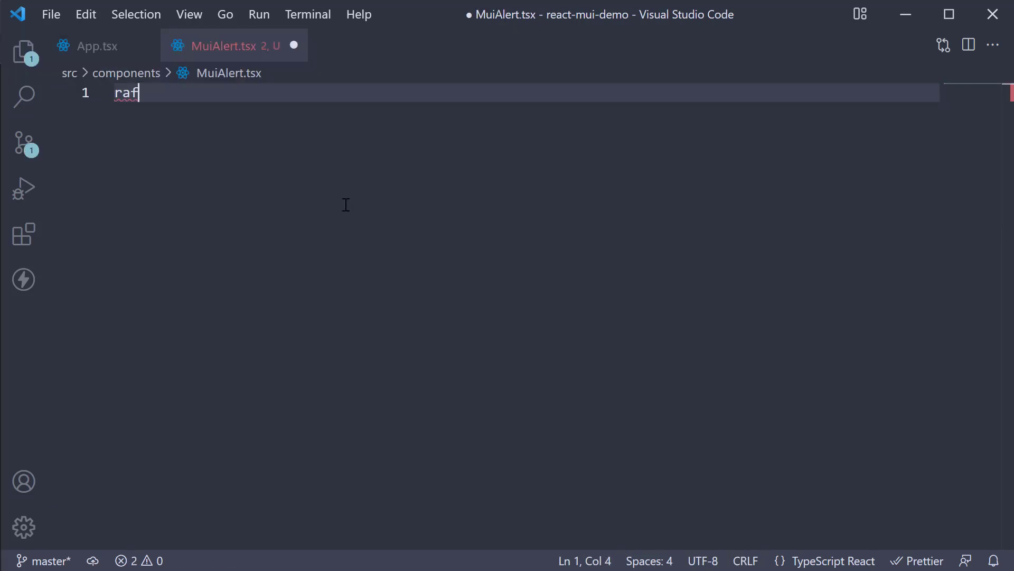
{"action": "key", "text": "Tab"}
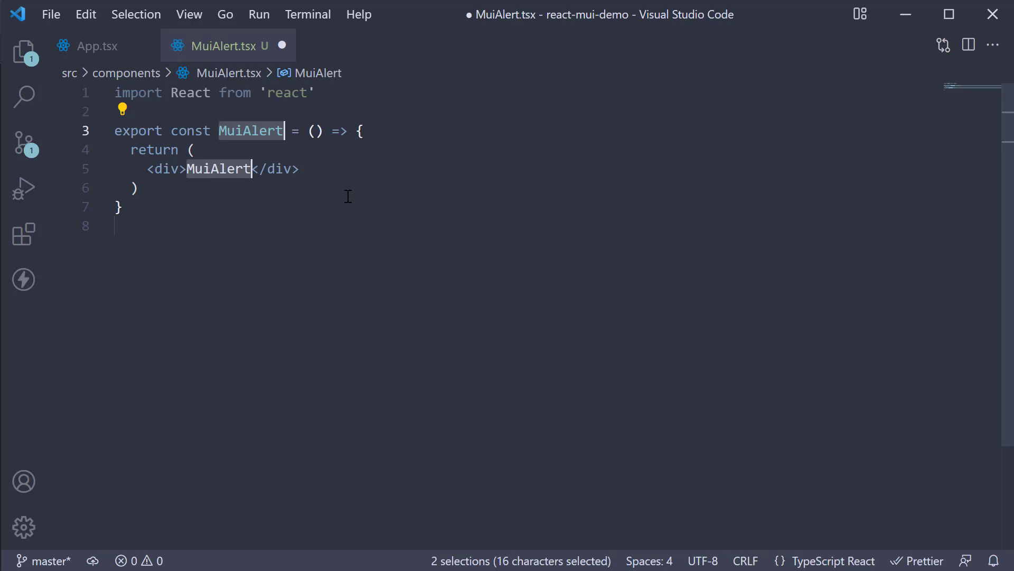
{"action": "left_click", "coordinate": [315, 93]}
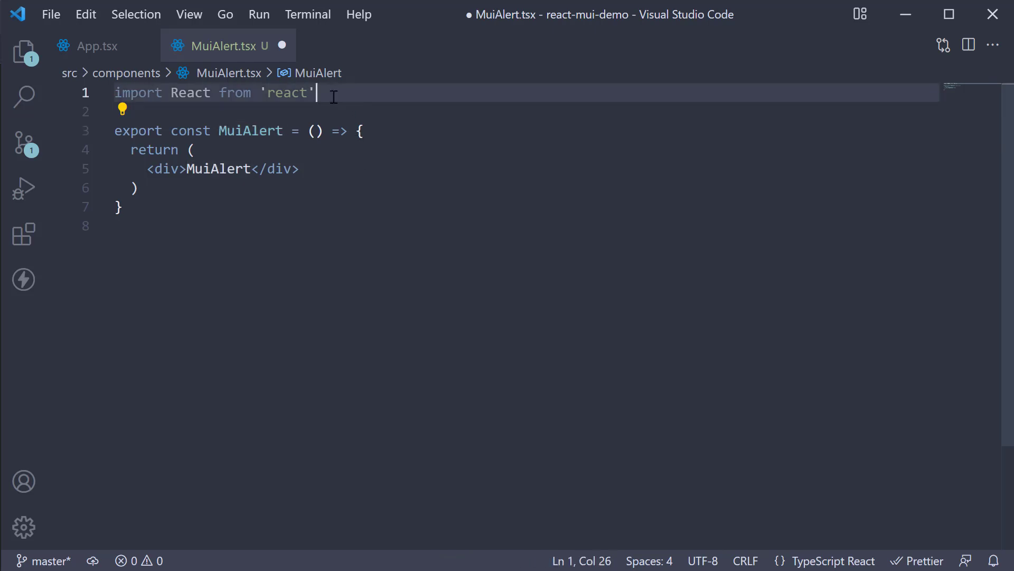
{"action": "type", "text": "{ Stack"}
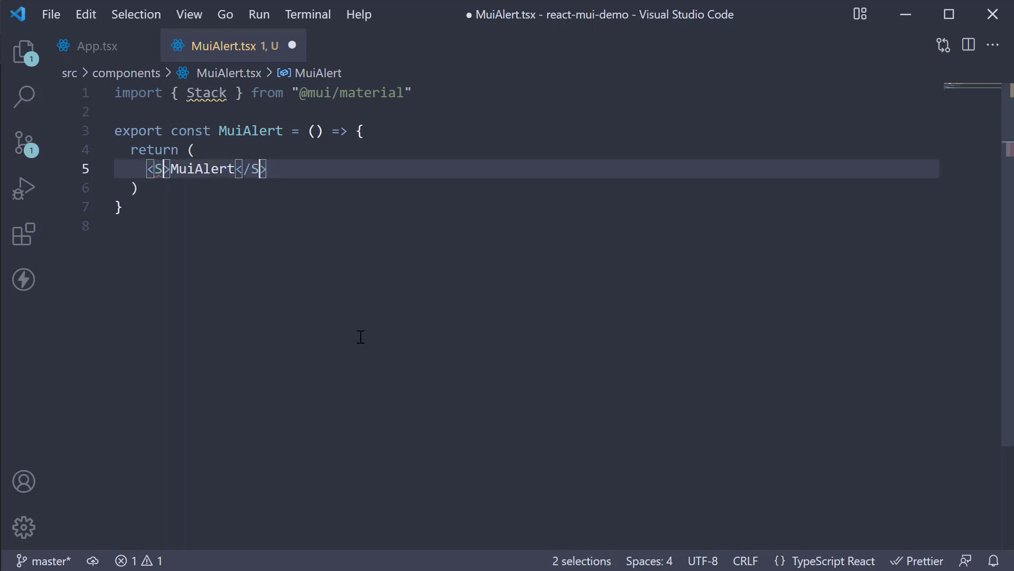
{"action": "type", "text": "tack"}
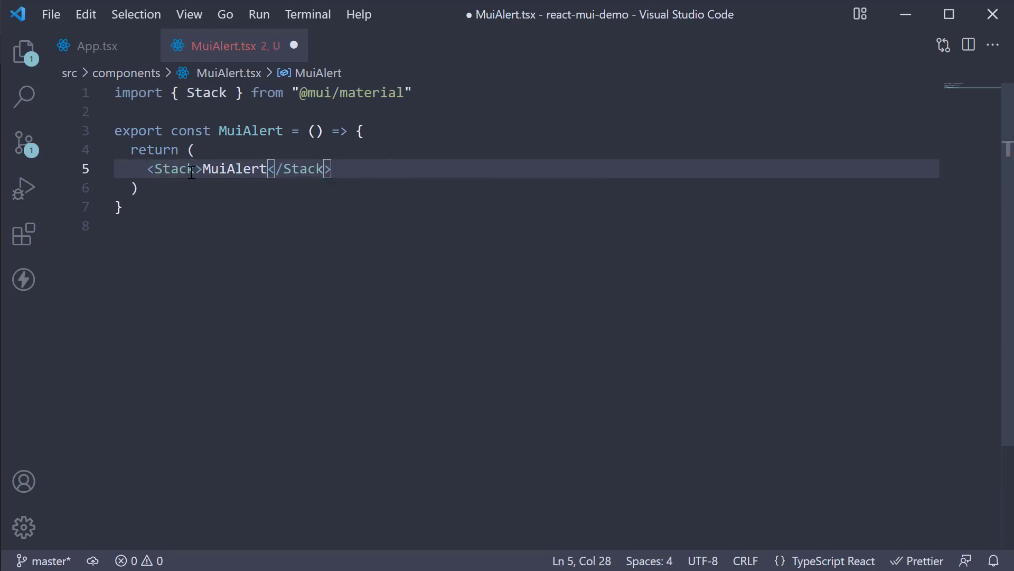
{"action": "type", "text": "spacing={2"}
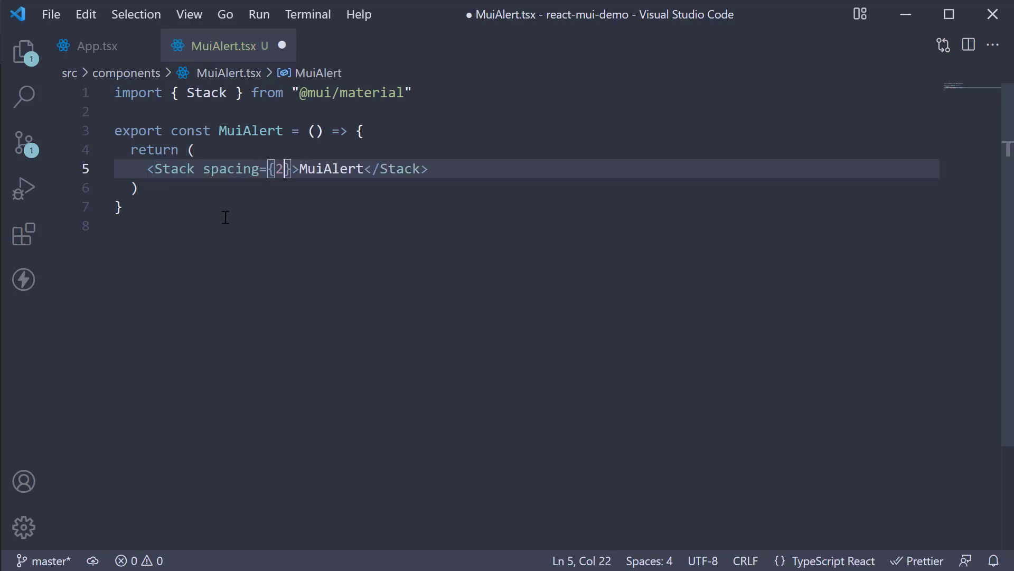
{"action": "mouse_move", "coordinate": [419, 293]}
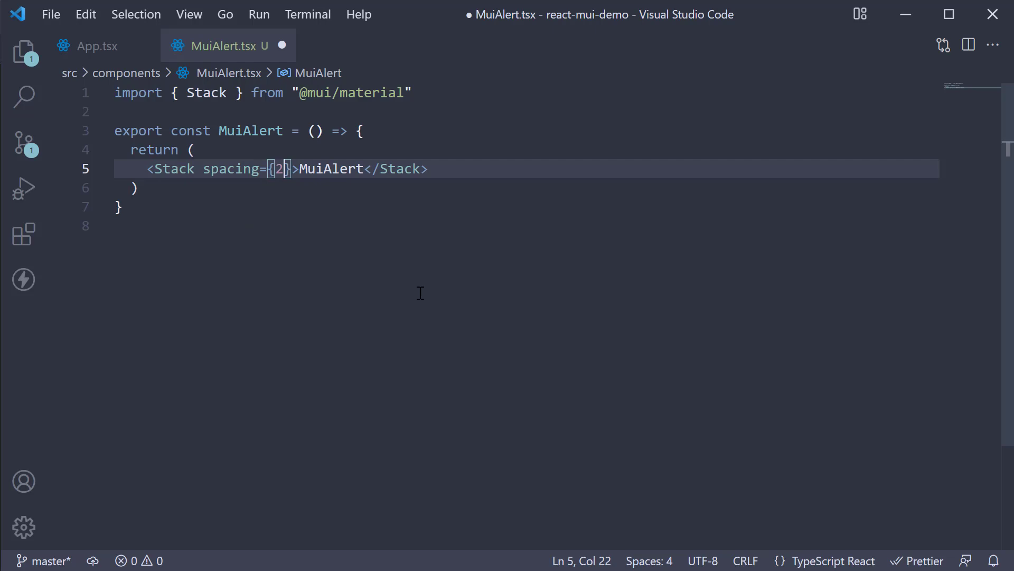
{"action": "mouse_move", "coordinate": [402, 96]}
{"action": "type", "text": ", Alert"}
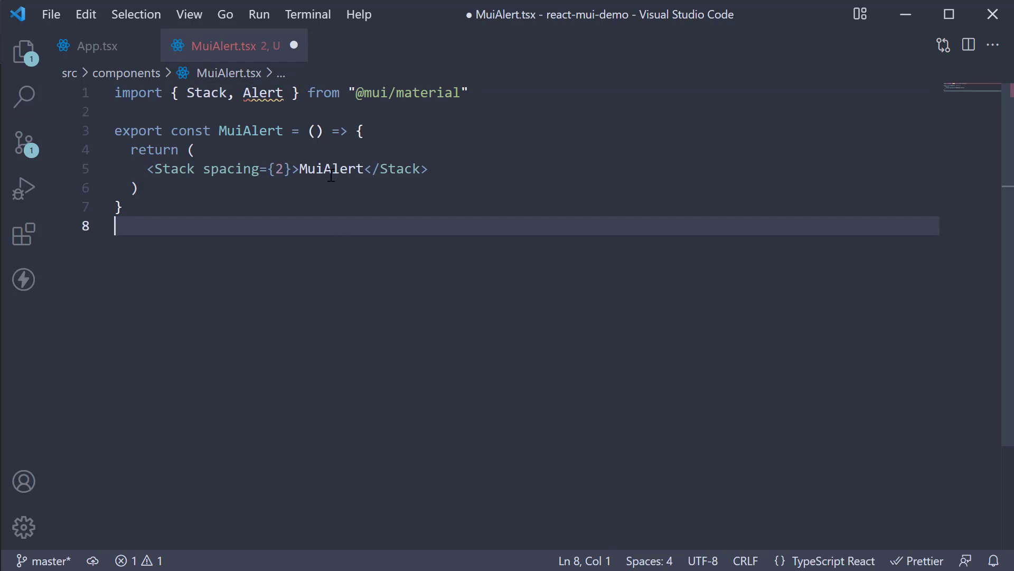
Add an Alert with severity 'error' reading 'This is an error alert' inside the Stack.
{"action": "key", "text": "Enter"}
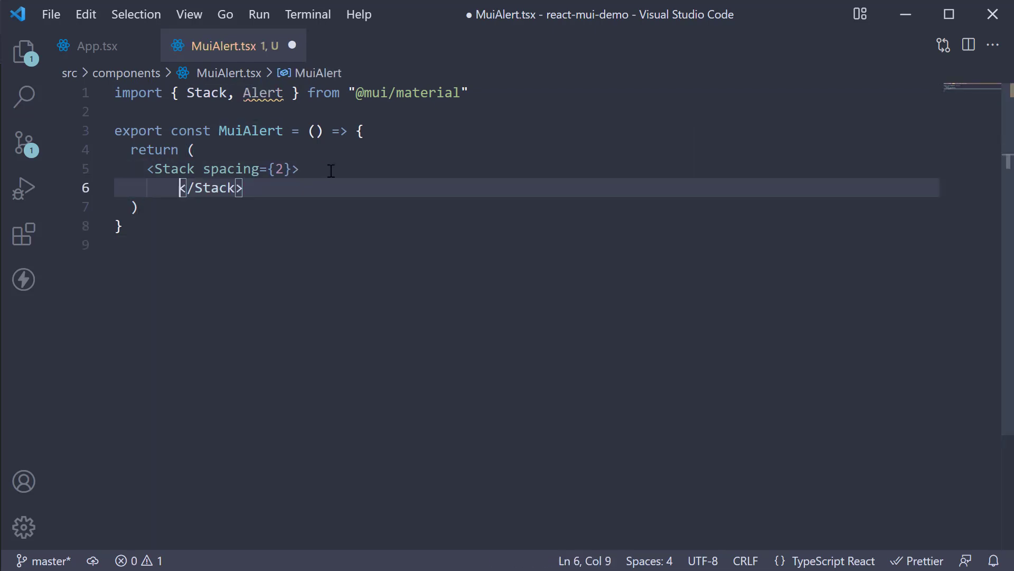
{"action": "type", "text": "<Alert"}
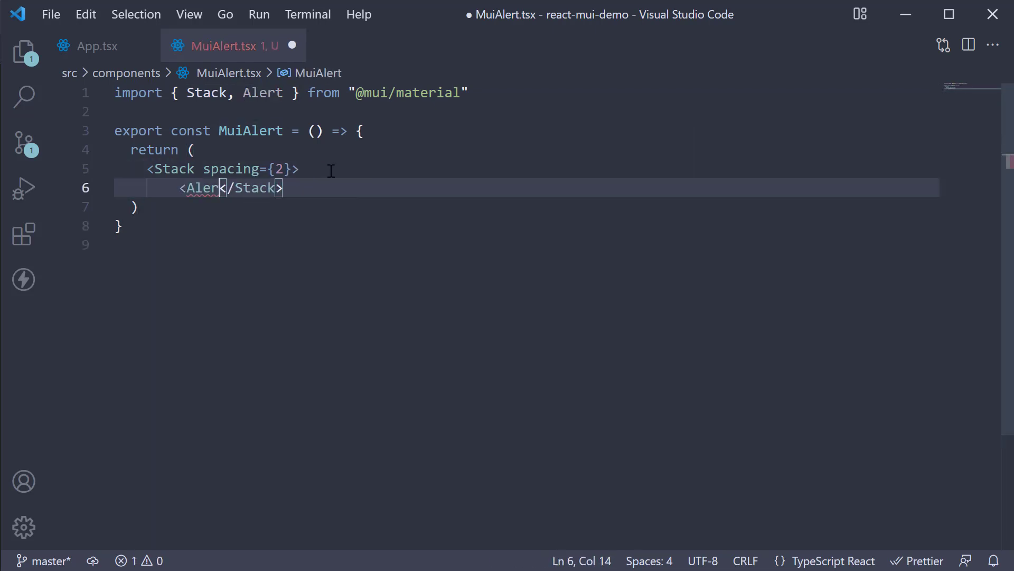
{"action": "type", "text": ">"}
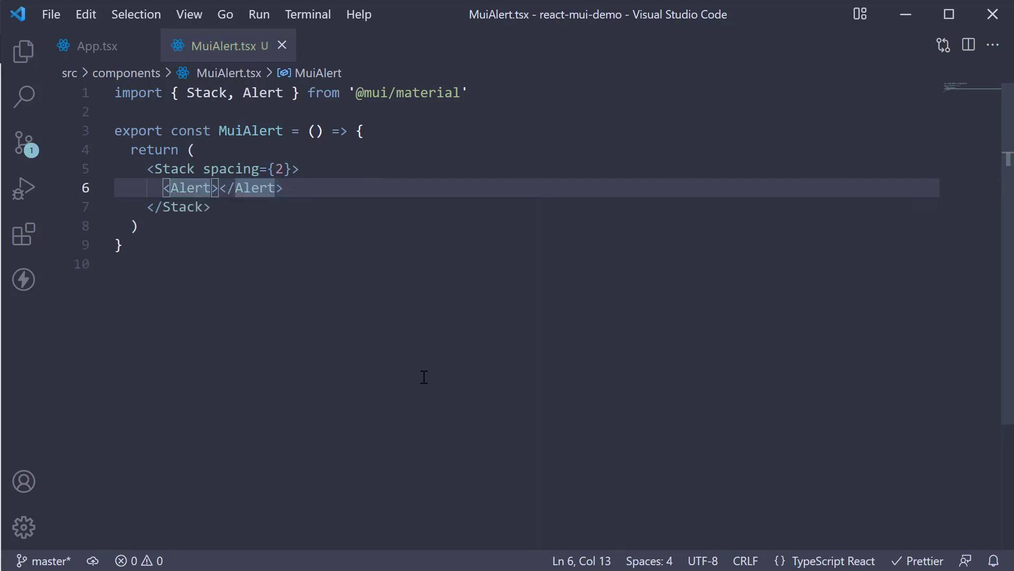
{"action": "type", "text": "se"}
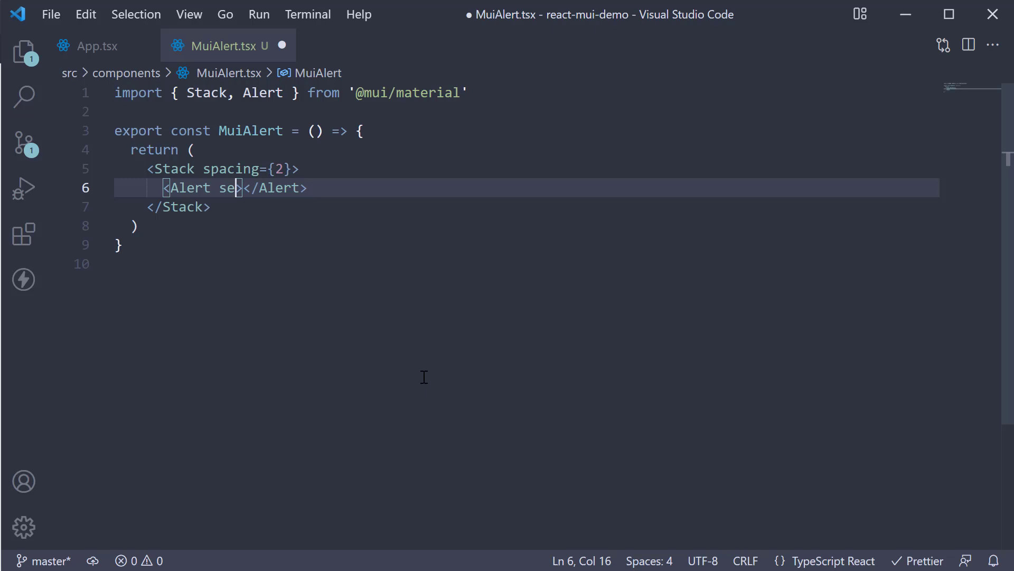
{"action": "type", "text": "verity=''"}
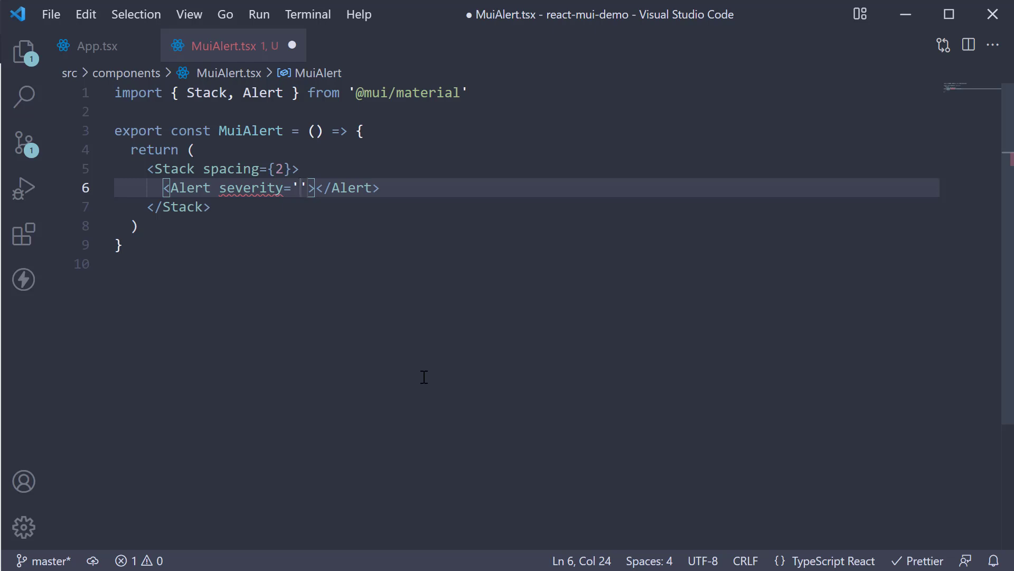
{"action": "type", "text": "error"}
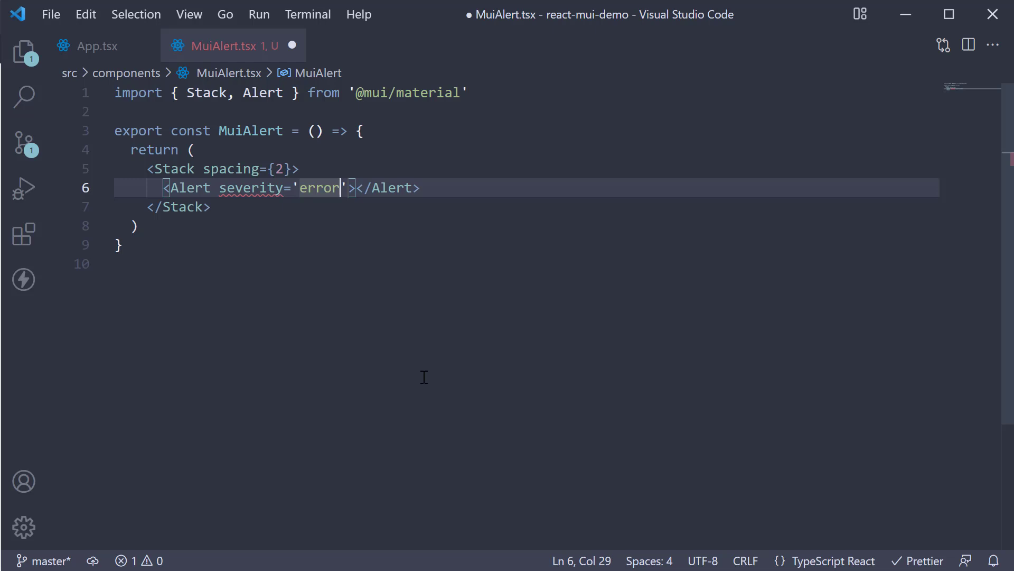
{"action": "type", "text": "This is a"}
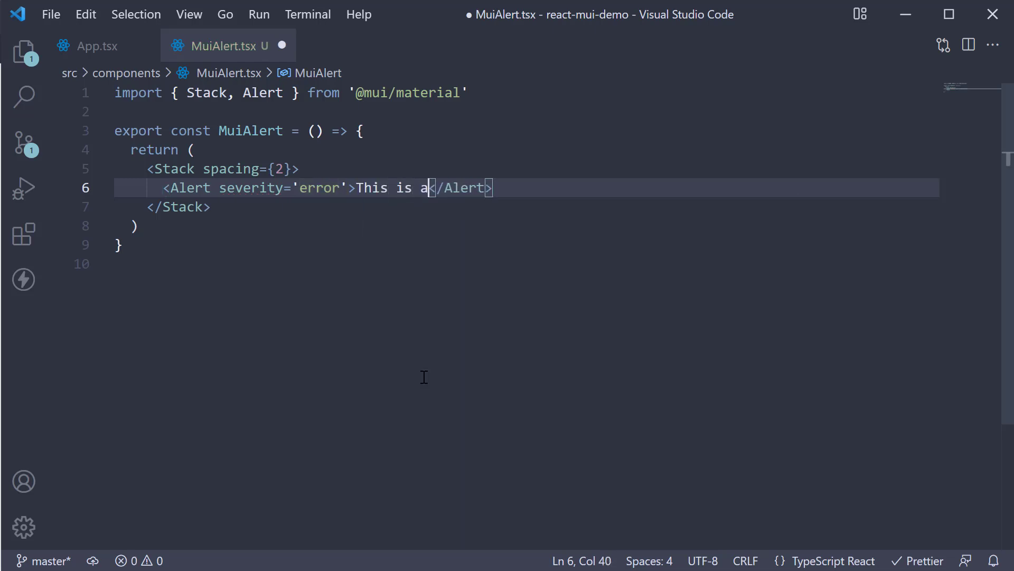
{"action": "type", "text": "n error alert"}
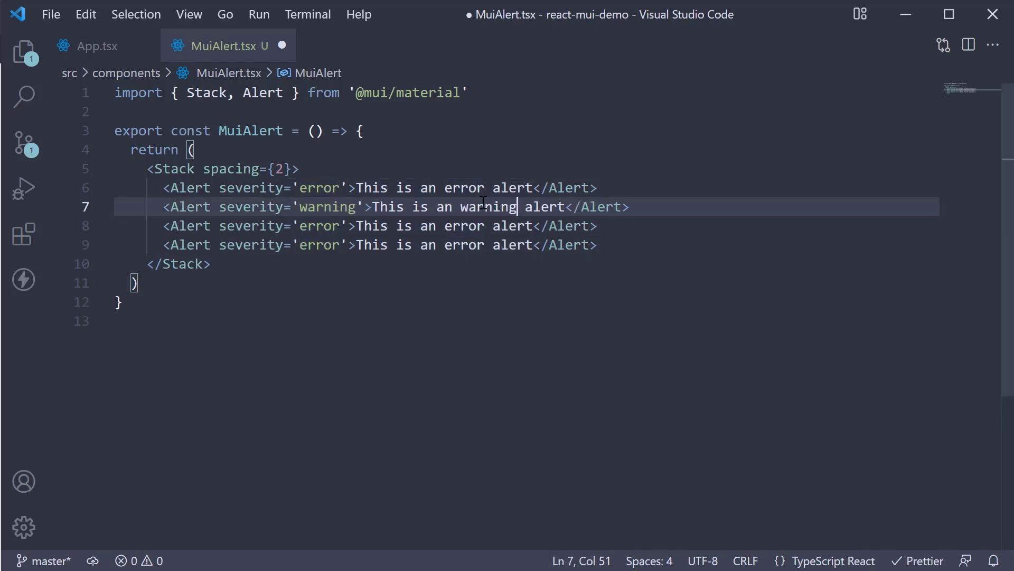
Duplicate it into warning, info and success alerts with matching messages and save.
{"action": "type", "text": "info"}
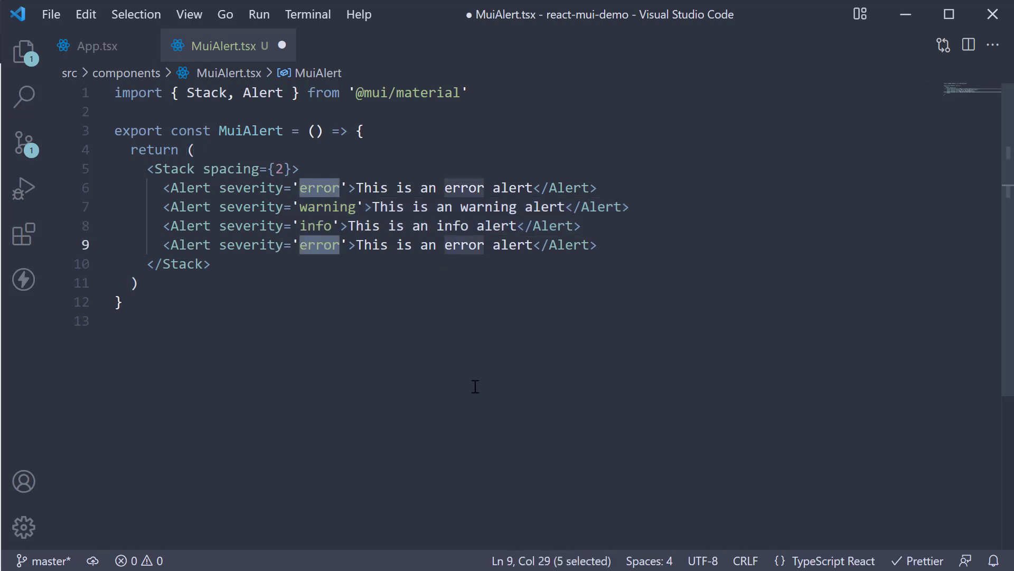
{"action": "type", "text": "sux=c"}
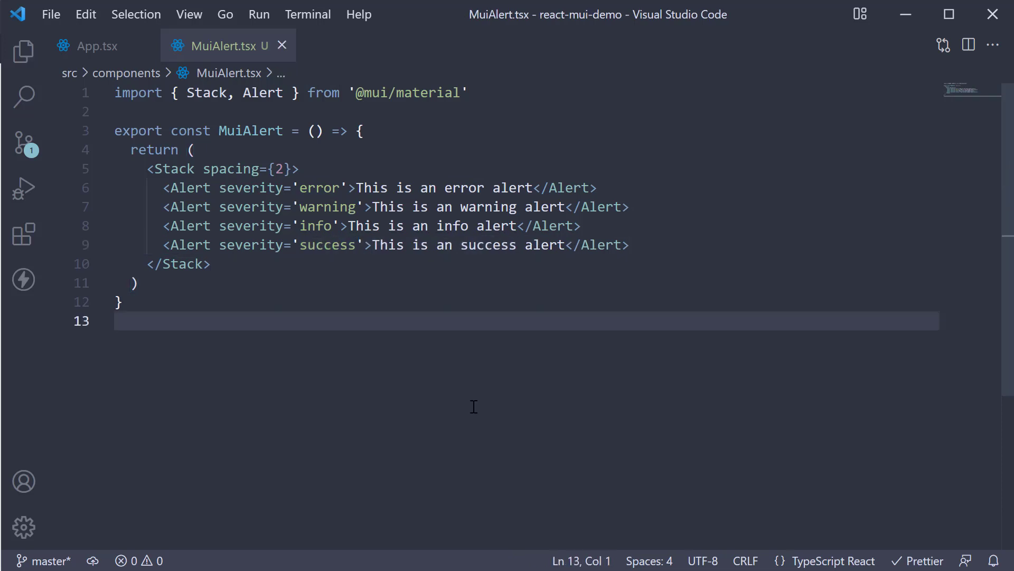
{"action": "mouse_move", "coordinate": [90, 46]}
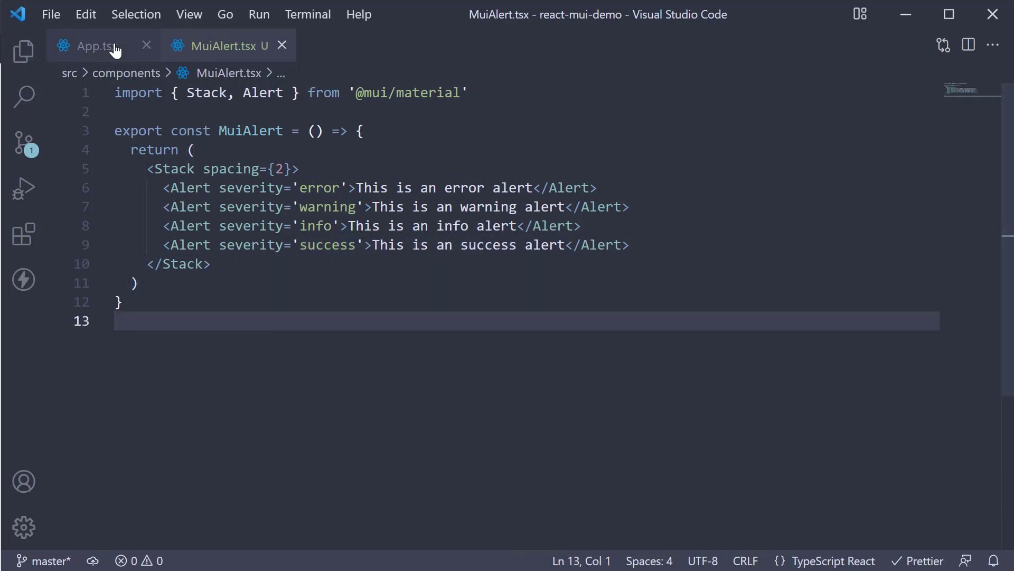
Render <MuiAlert /> in App.tsx.
{"action": "left_click", "coordinate": [87, 45]}
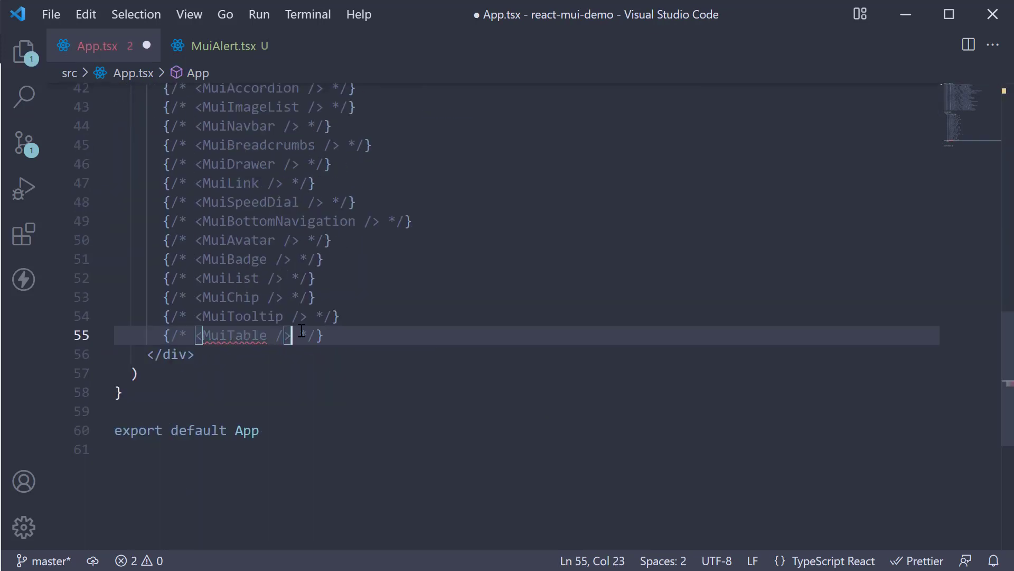
{"action": "type", "text": "<MuiAlert"}
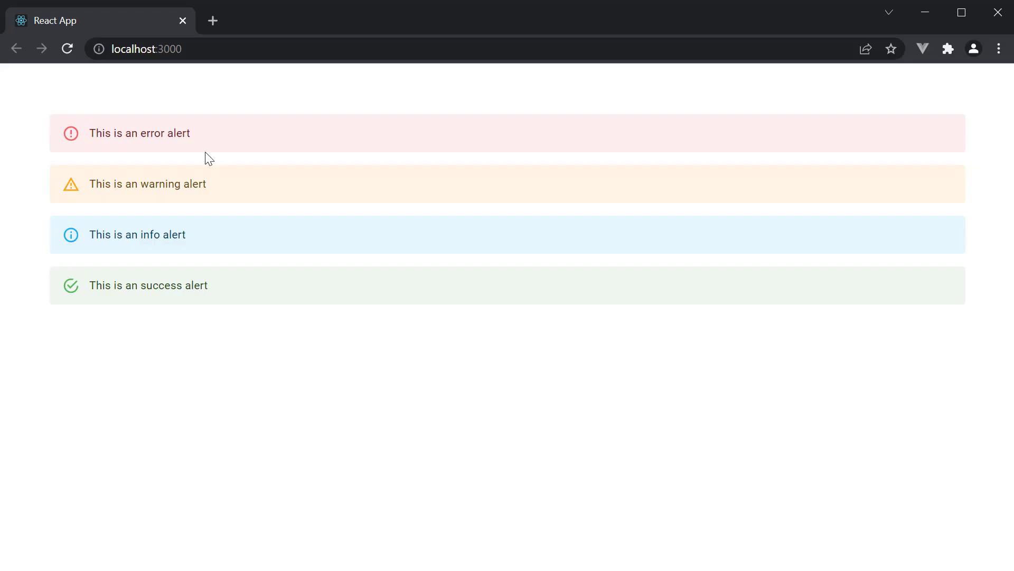
{"action": "mouse_move", "coordinate": [180, 184]}
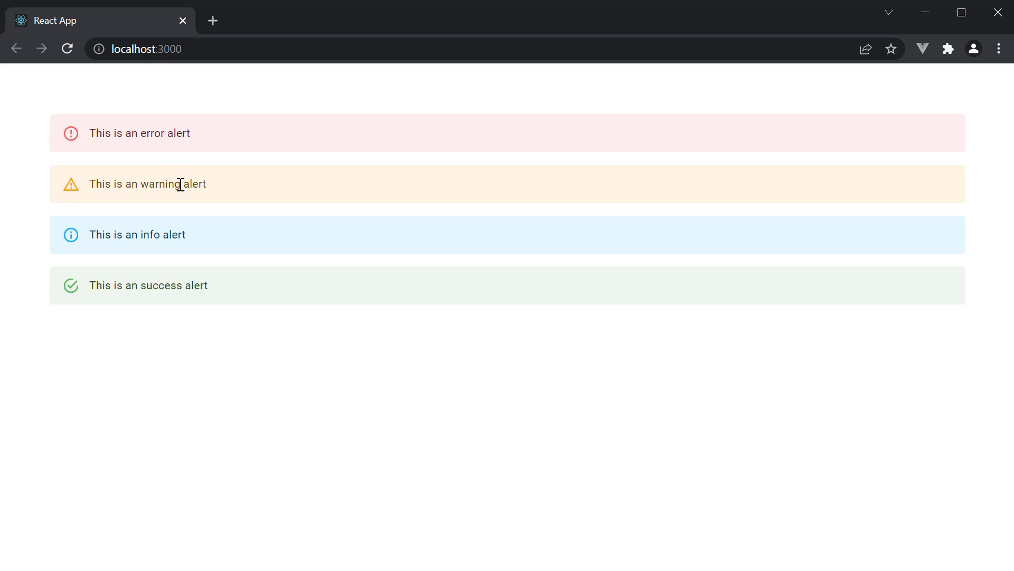
{"action": "mouse_move", "coordinate": [231, 156]}
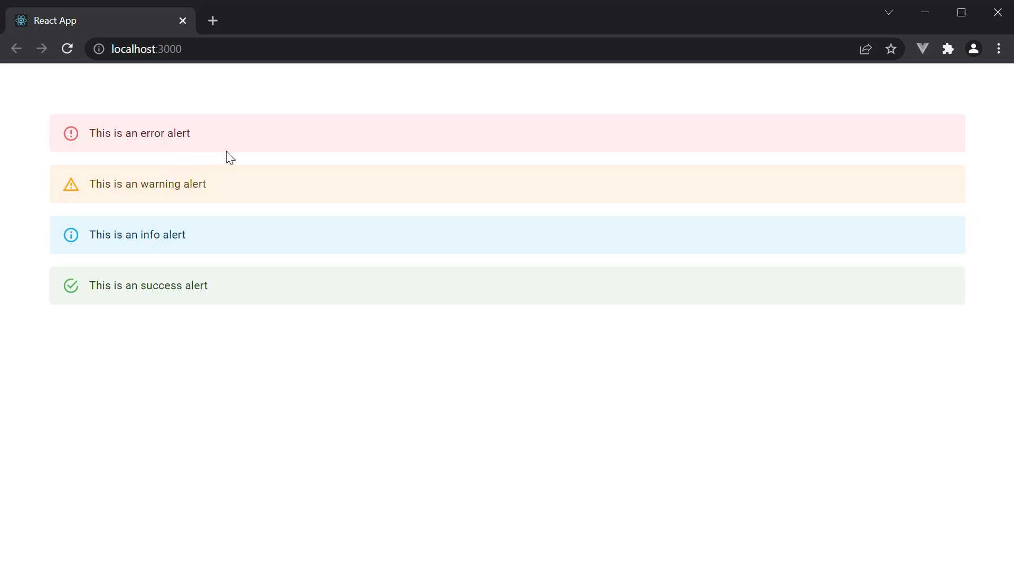
{"action": "mouse_move", "coordinate": [166, 183]}
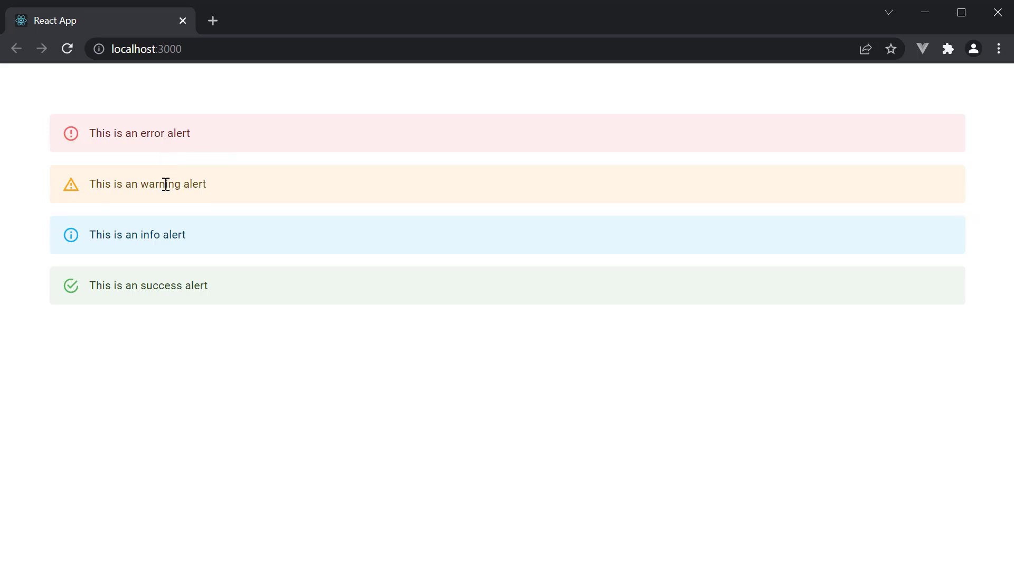
{"action": "mouse_move", "coordinate": [159, 287]}
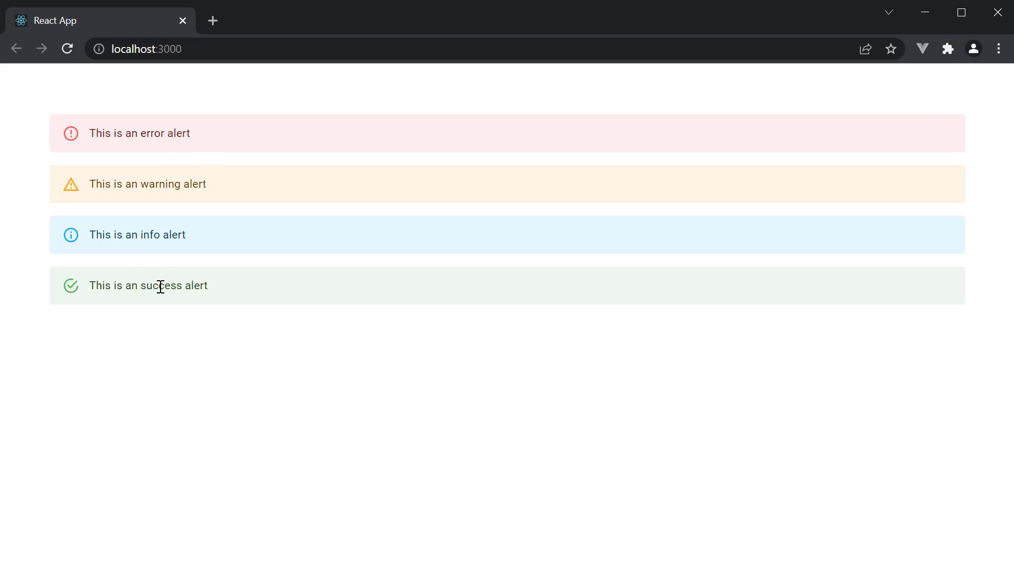
{"action": "mouse_move", "coordinate": [293, 354]}
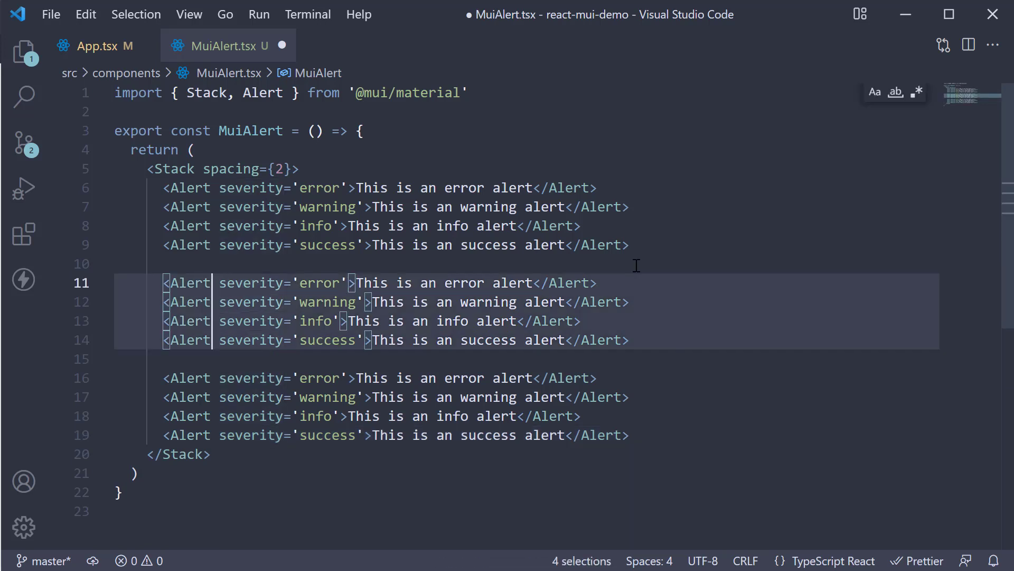
Give the second alert group variant='outlined' and start variant='filled' on the third group.
{"action": "type", "text": "variant='"}
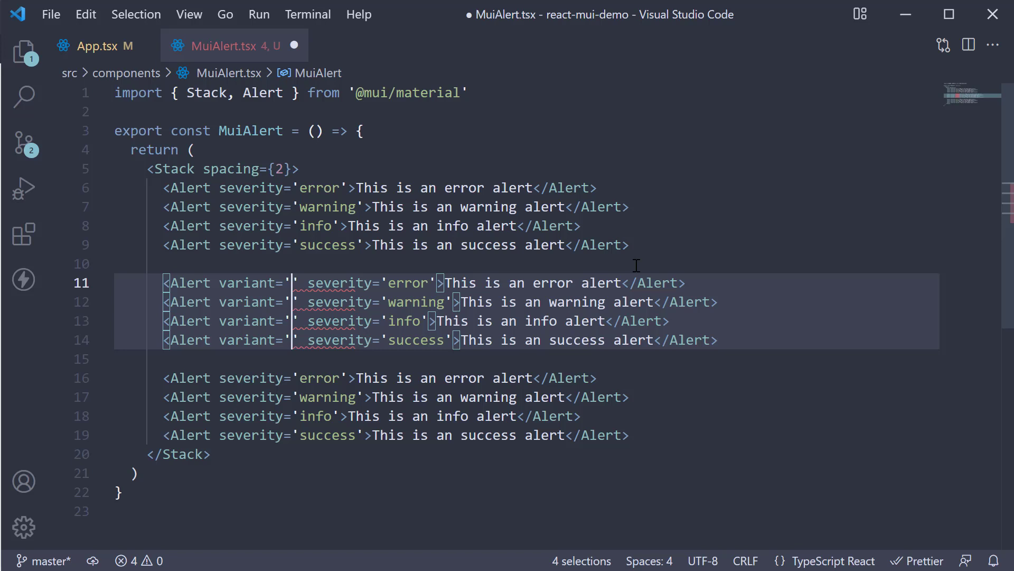
{"action": "type", "text": "outlined"}
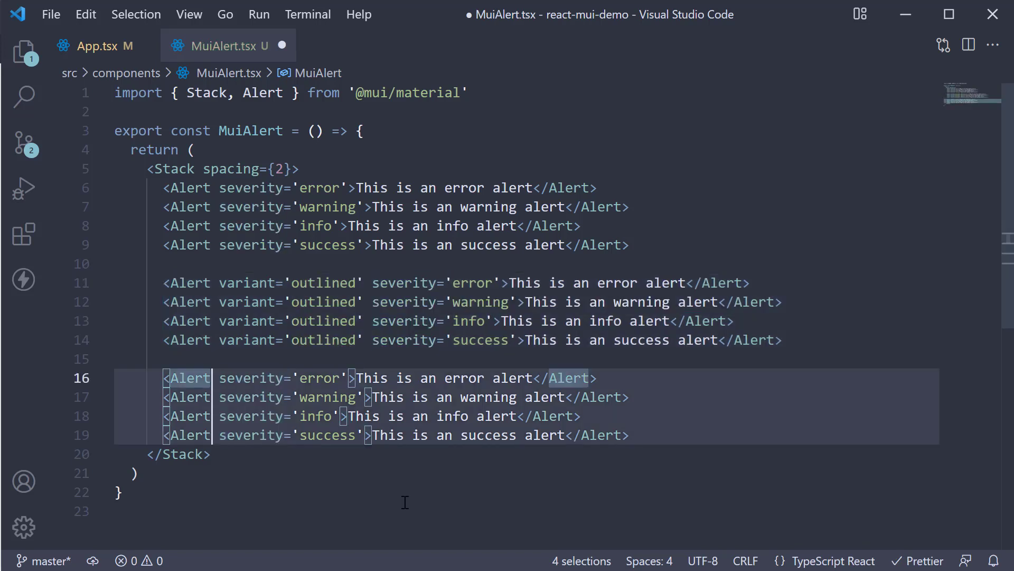
{"action": "type", "text": "varian"}
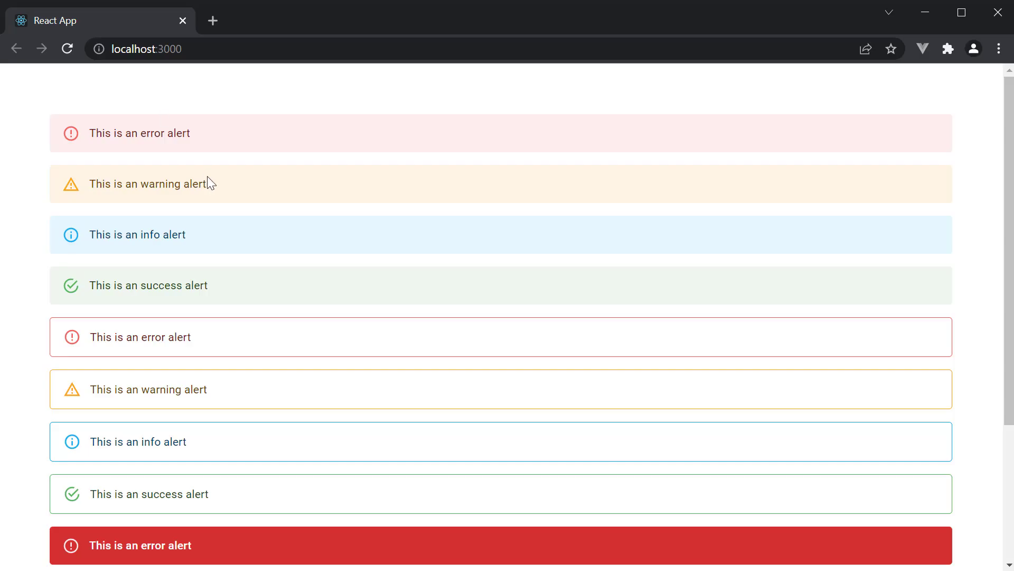
{"action": "mouse_move", "coordinate": [203, 263]}
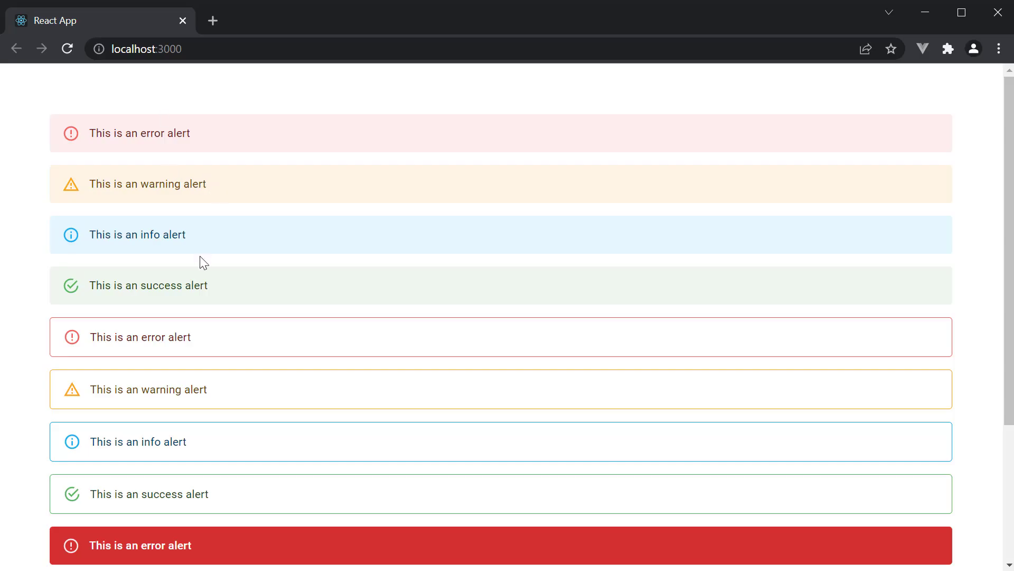
Scroll down in Chrome to view the outlined and filled alerts.
{"action": "scroll", "scroll_direction": "down", "scroll_amount": 3}
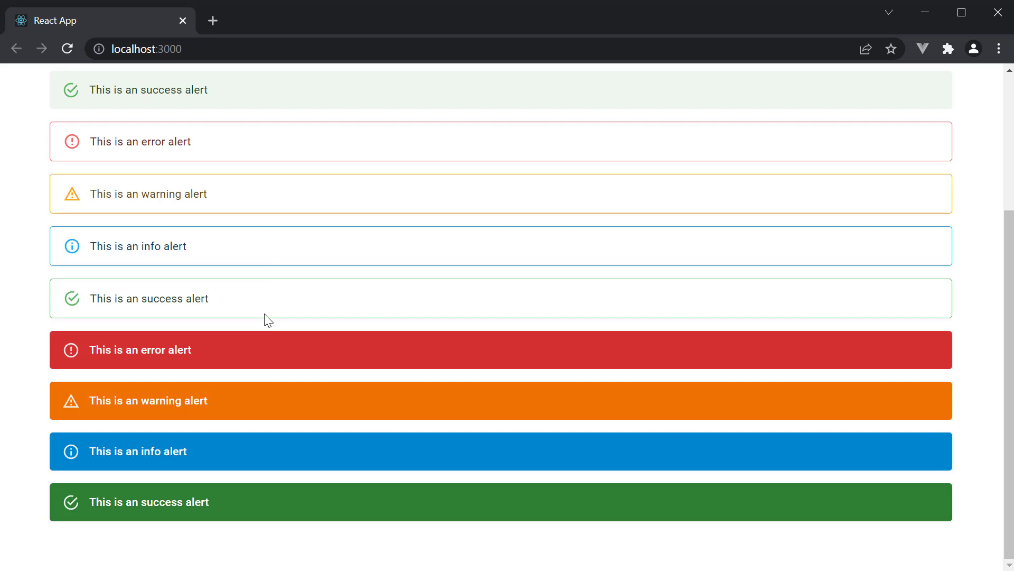
{"action": "mouse_move", "coordinate": [335, 453]}
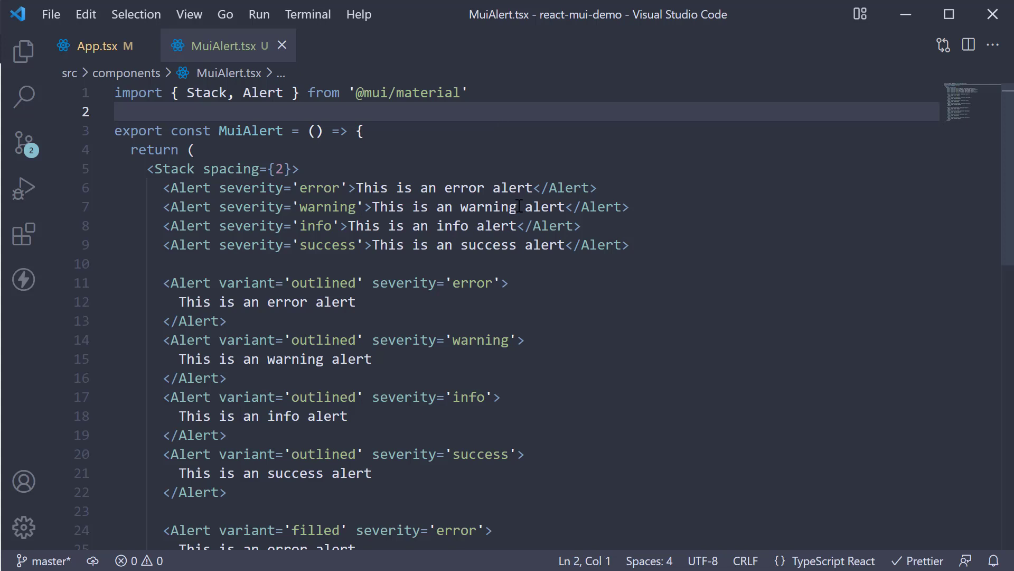
{"action": "double_click", "coordinate": [263, 92]}
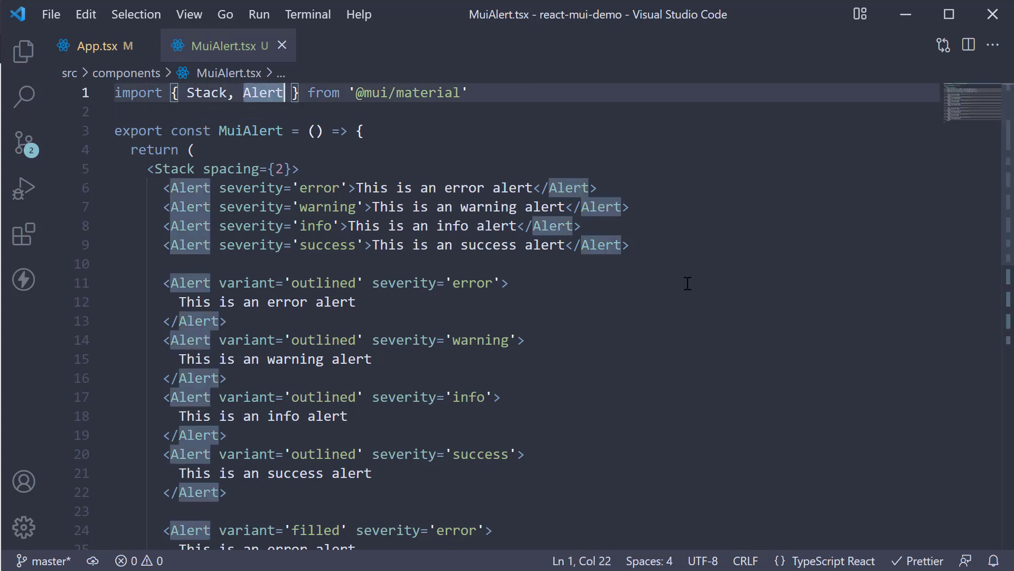
{"action": "type", "text": ", AlertTitle"}
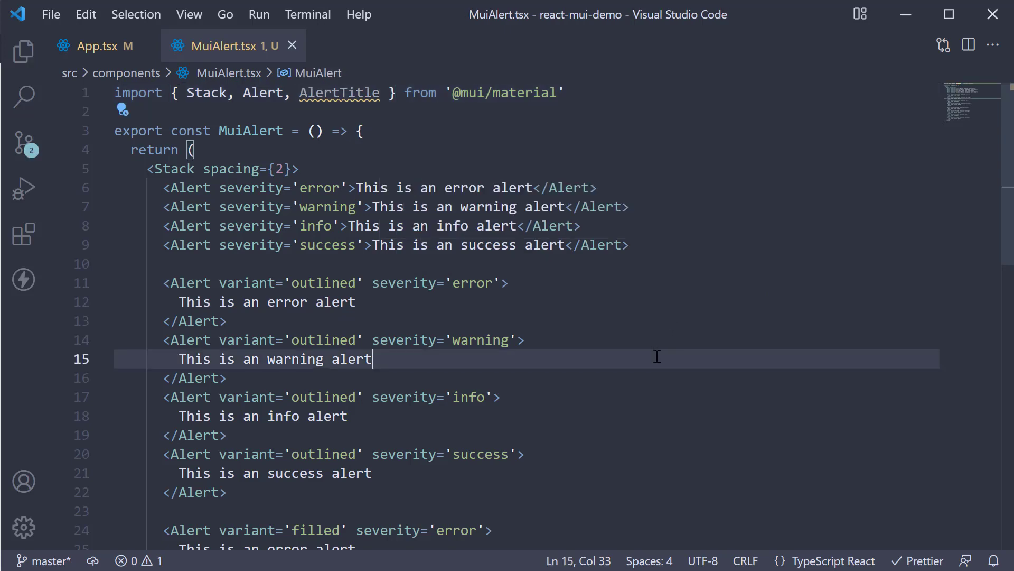
{"action": "scroll", "scroll_direction": "down", "scroll_amount": 3}
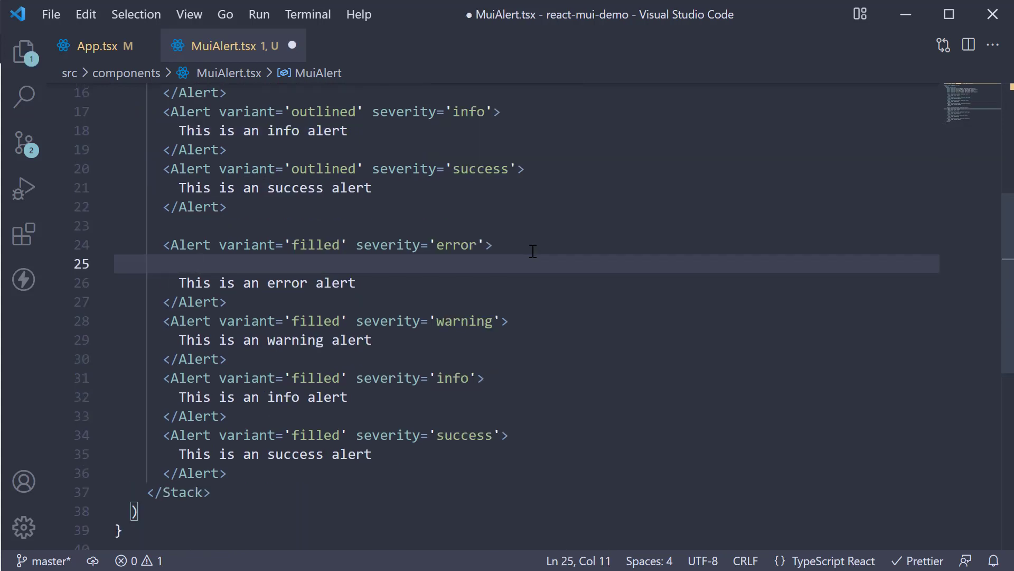
Insert AlertTitle headings Error, Warning, Info and Success in the filled alerts.
{"action": "type", "text": "<AlertTitle"}
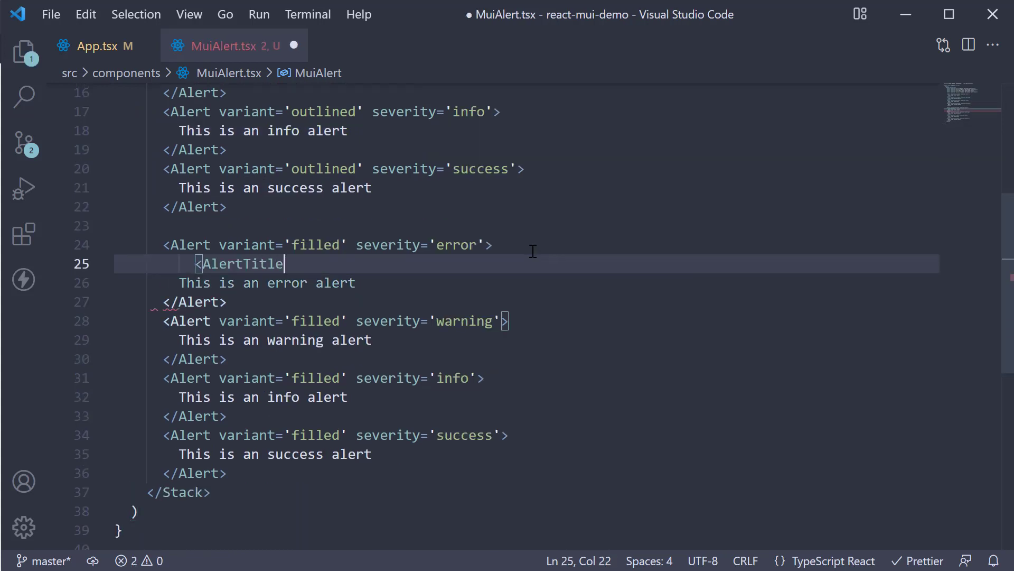
{"action": "type", "text": ">Error</AlertTitle>"}
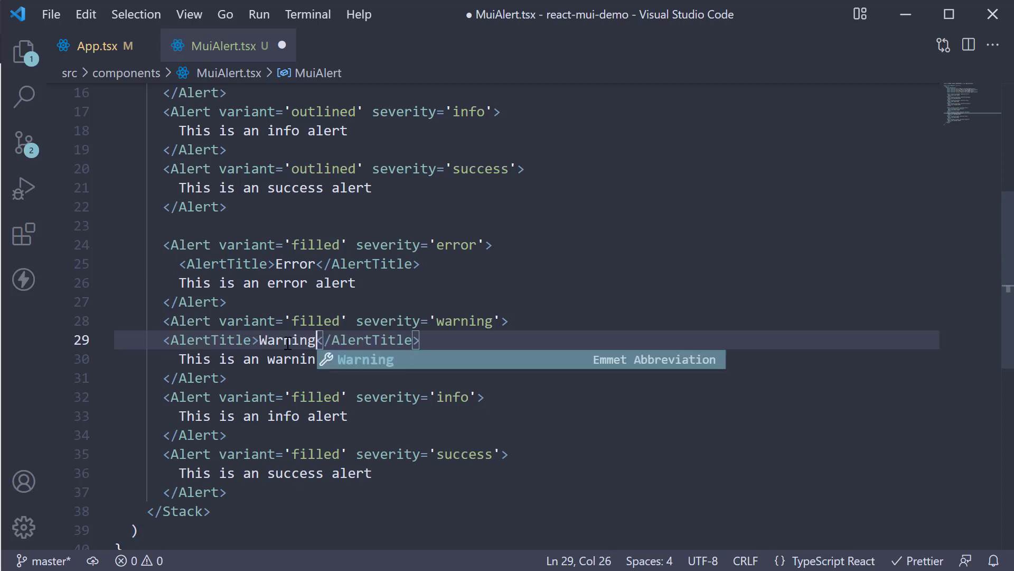
{"action": "type", "text": "I"}
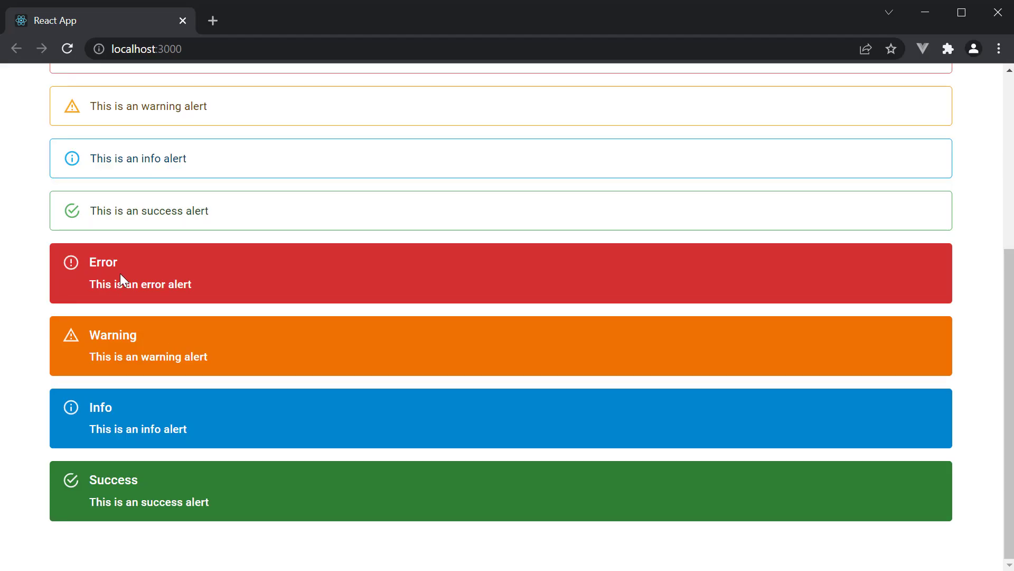
{"action": "mouse_move", "coordinate": [134, 480]}
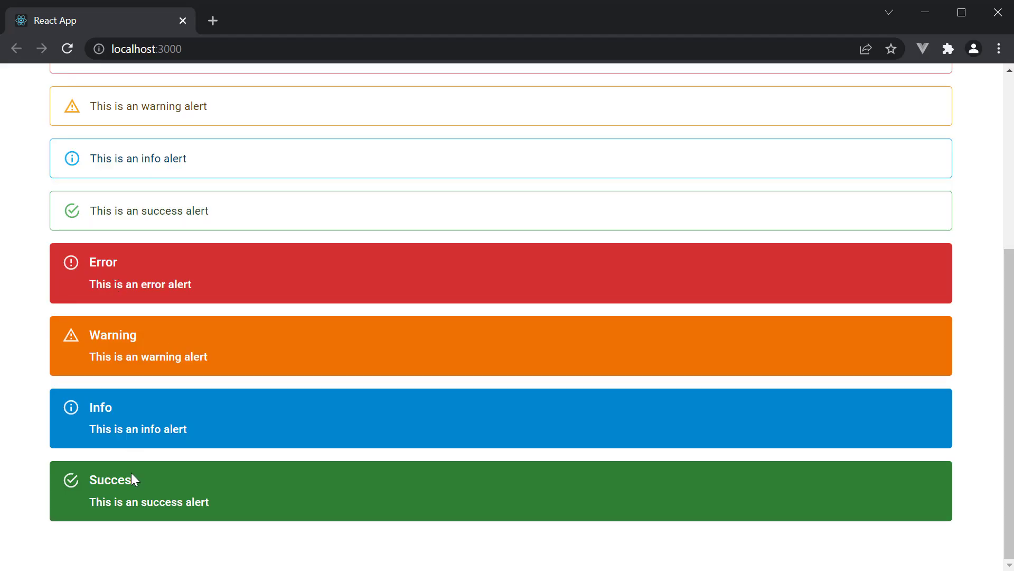
{"action": "mouse_move", "coordinate": [91, 280]}
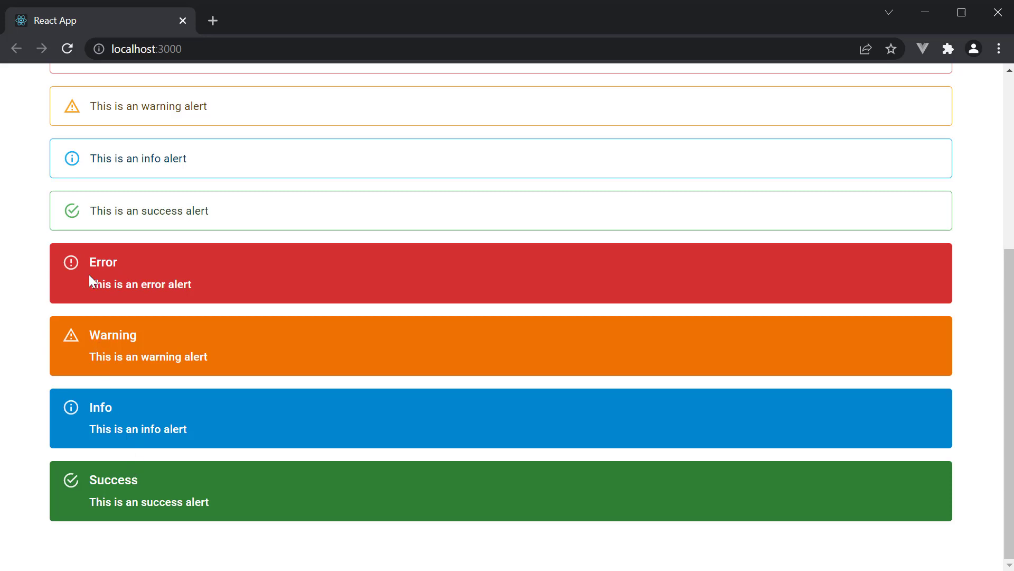
{"action": "mouse_move", "coordinate": [145, 482]}
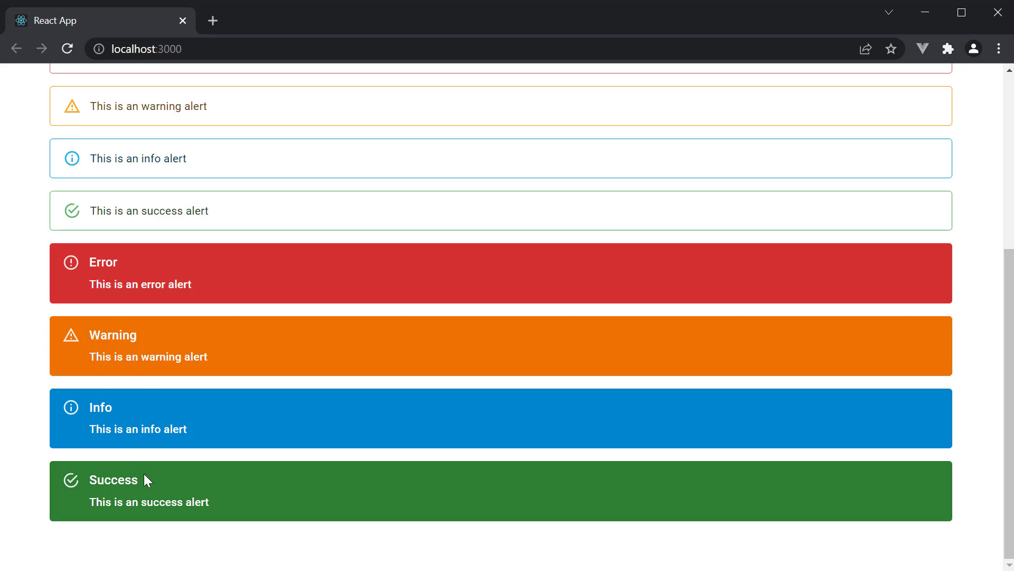
{"action": "mouse_move", "coordinate": [495, 405]}
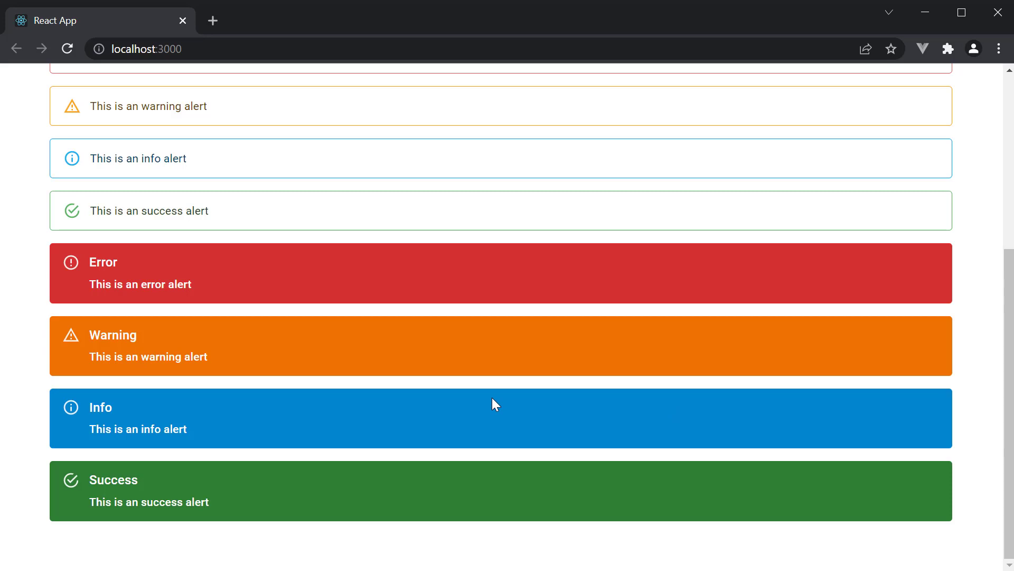
{"action": "mouse_move", "coordinate": [414, 419]}
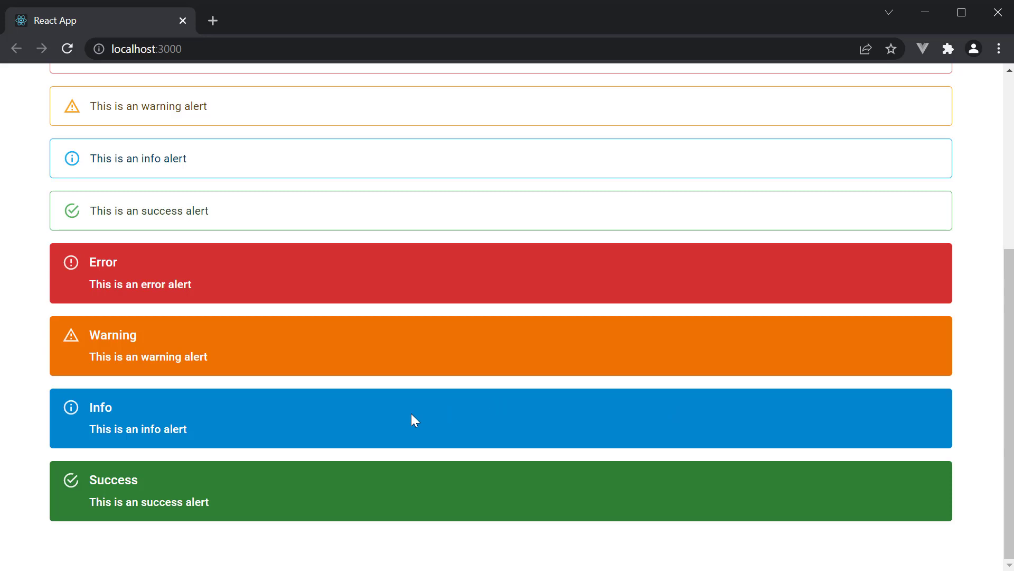
{"action": "mouse_move", "coordinate": [76, 496]}
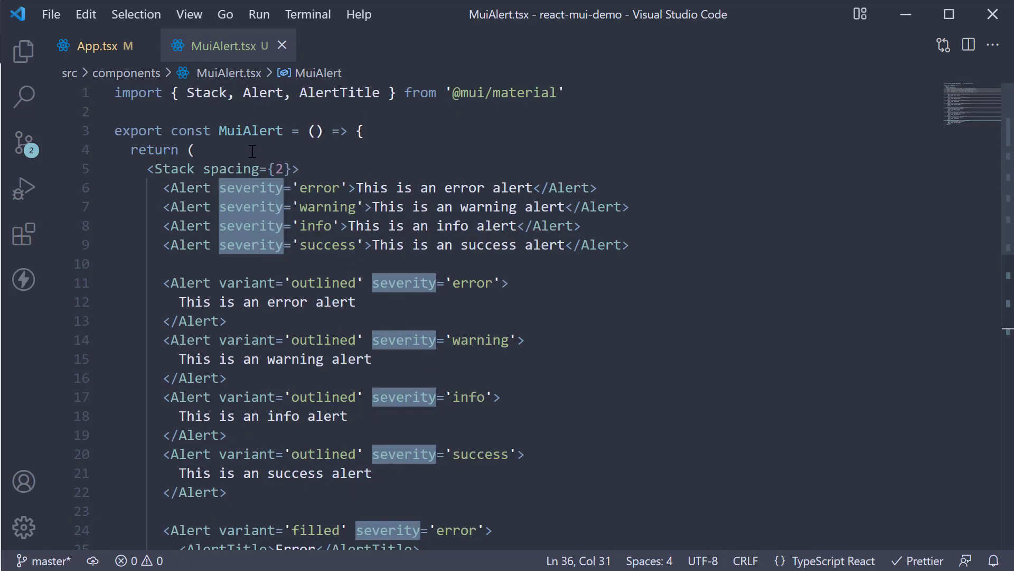
{"action": "type", "text": "import CheckIcon from '@mui/icons-material/Check'"}
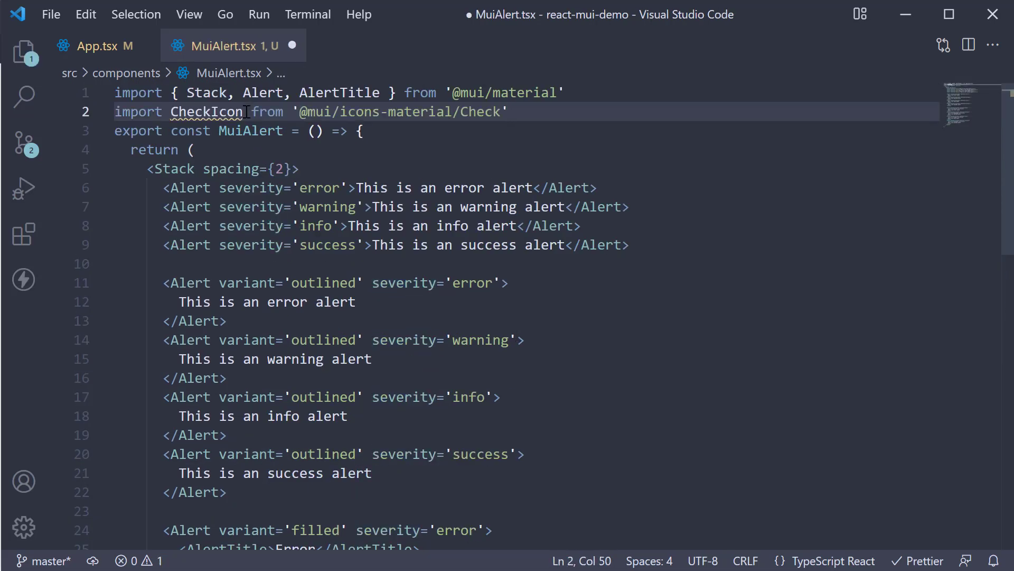
{"action": "scroll", "scroll_direction": "down", "scroll_amount": 3}
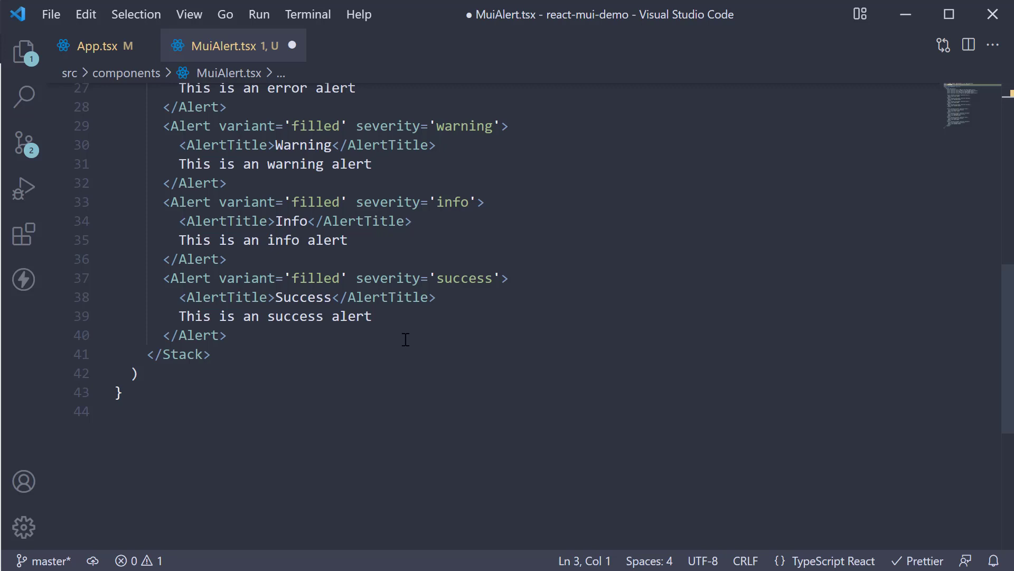
{"action": "mouse_move", "coordinate": [317, 366]}
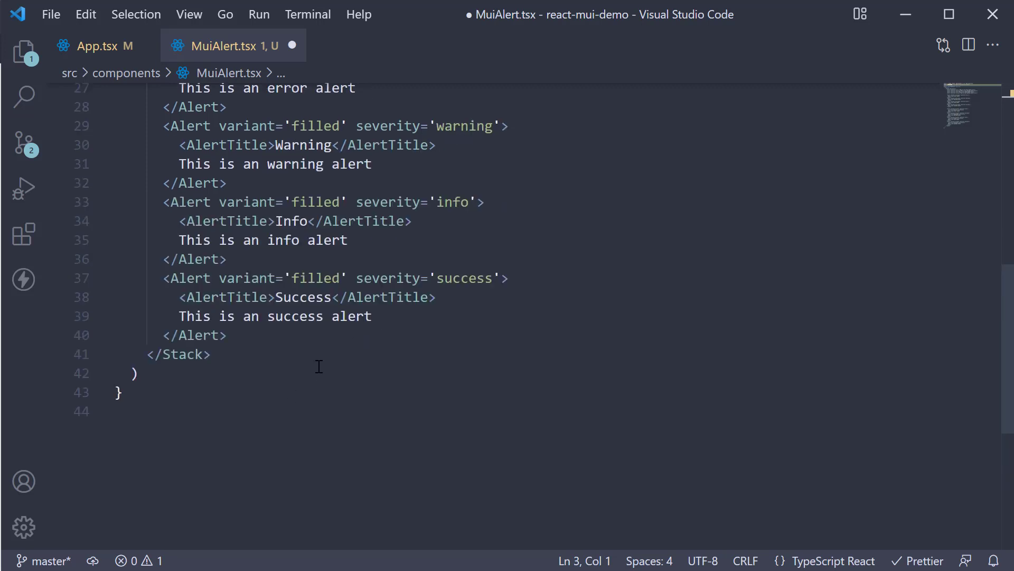
Set icon={<CheckIcon fontSize='inherit' />} on the filled success alert.
{"action": "type", "text": "icon={<C"}
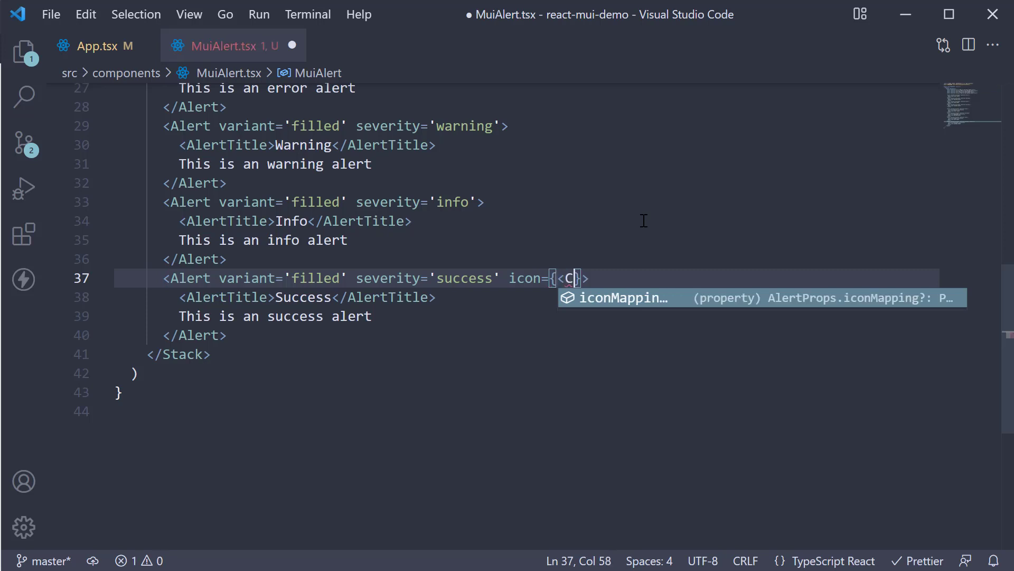
{"action": "type", "text": "heckIcon"}
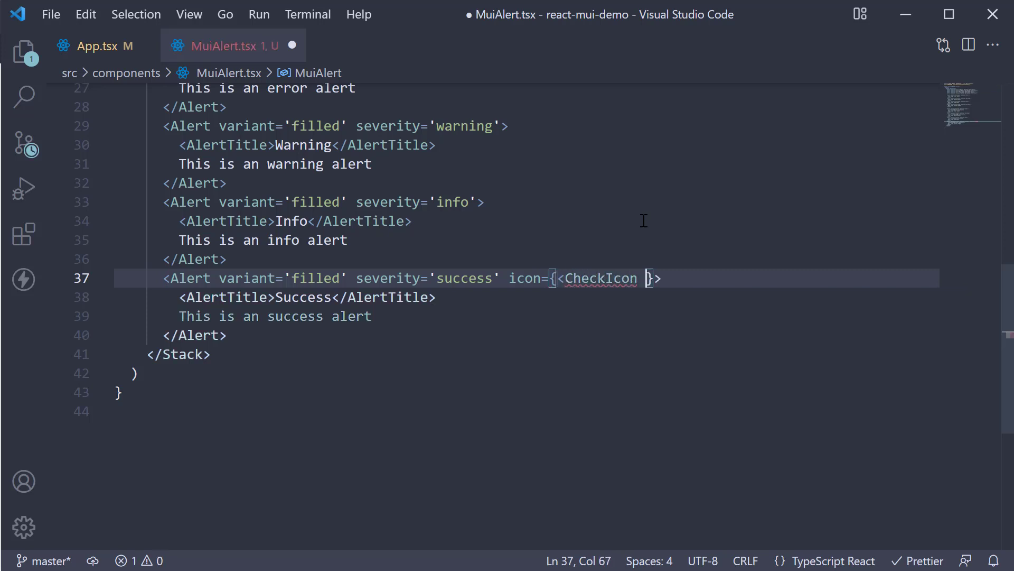
{"action": "type", "text": "fontSize='' />"}
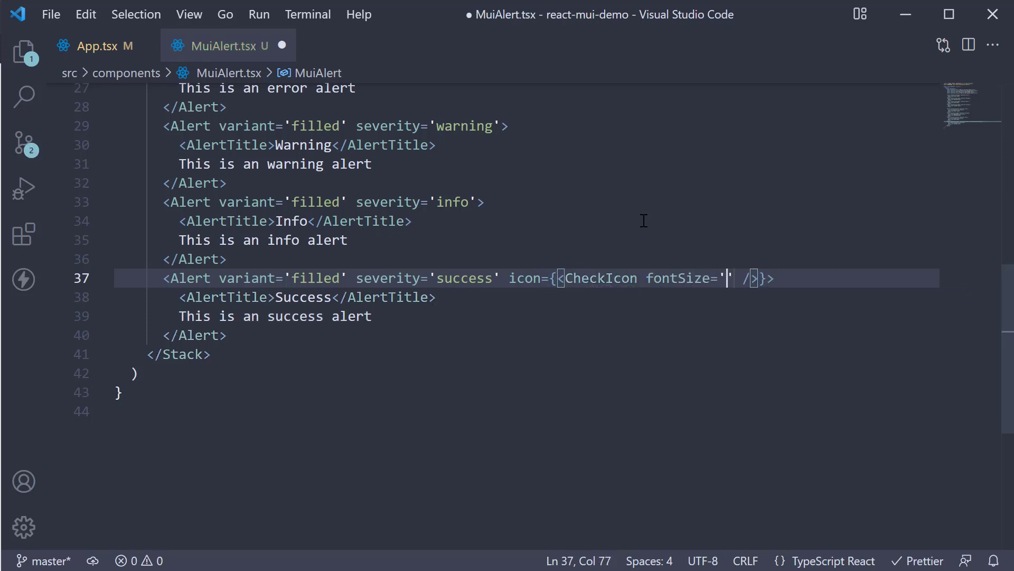
{"action": "type", "text": "inherit"}
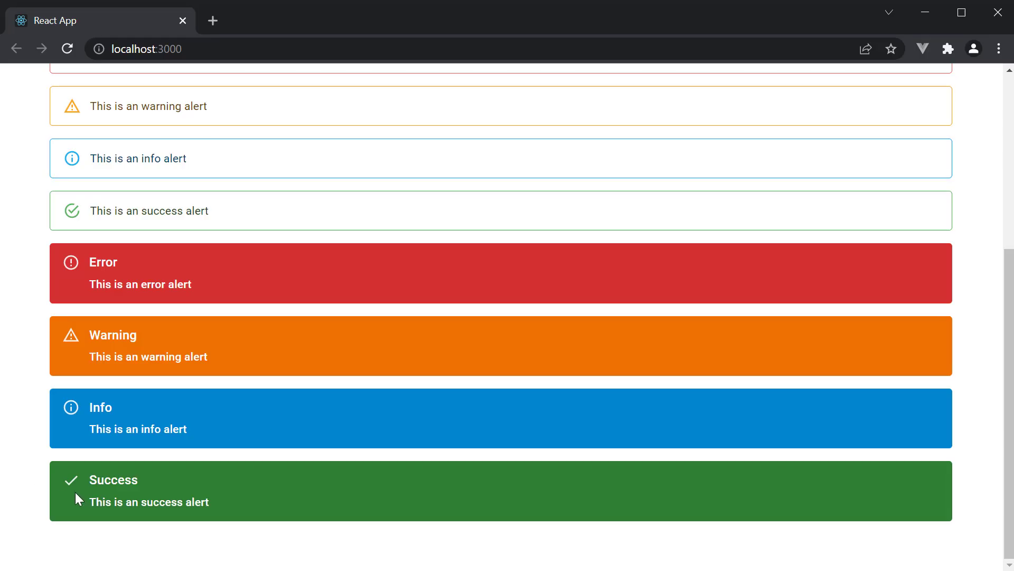
{"action": "mouse_move", "coordinate": [70, 304]}
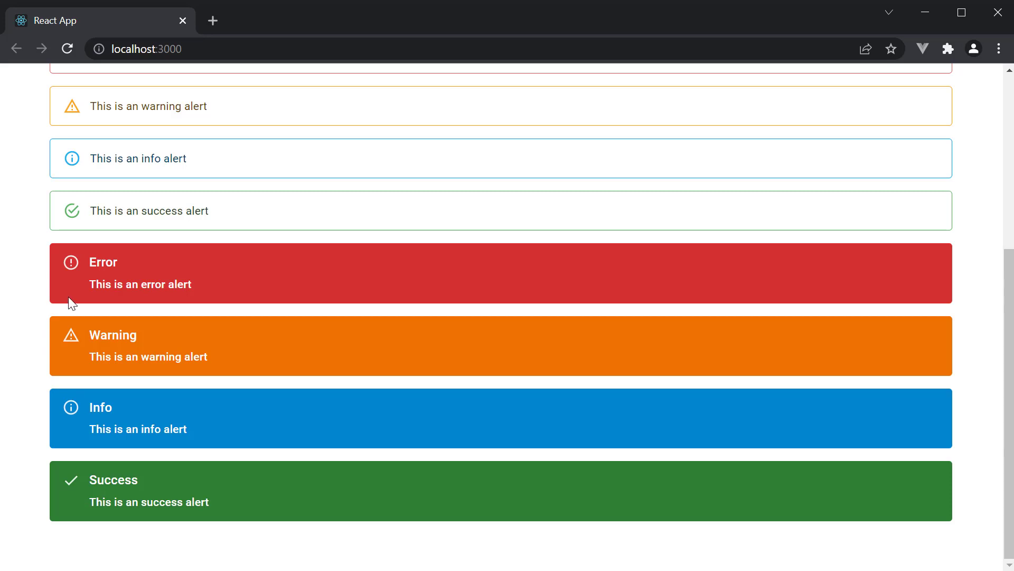
{"action": "mouse_move", "coordinate": [98, 445]}
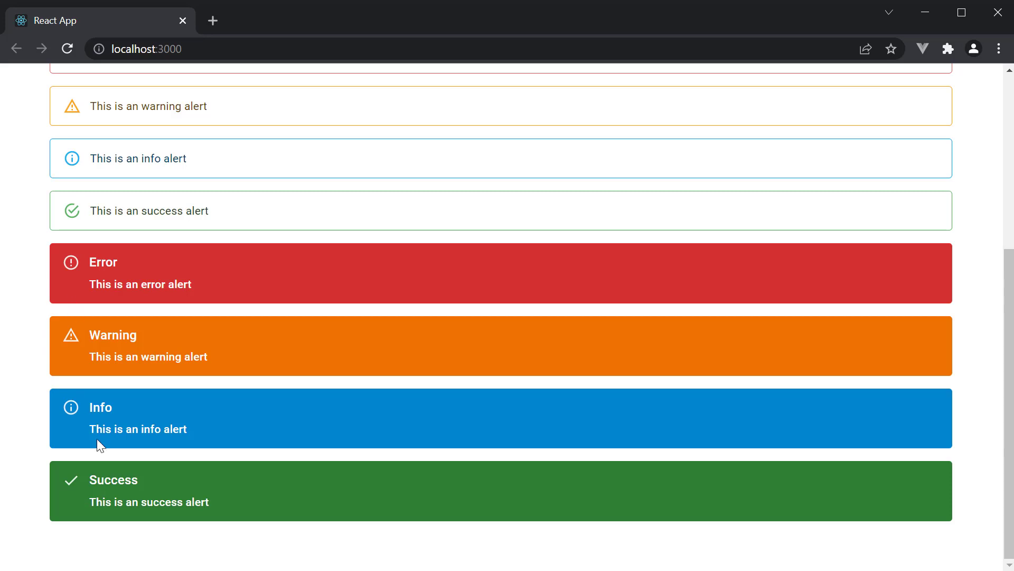
{"action": "mouse_move", "coordinate": [468, 445]}
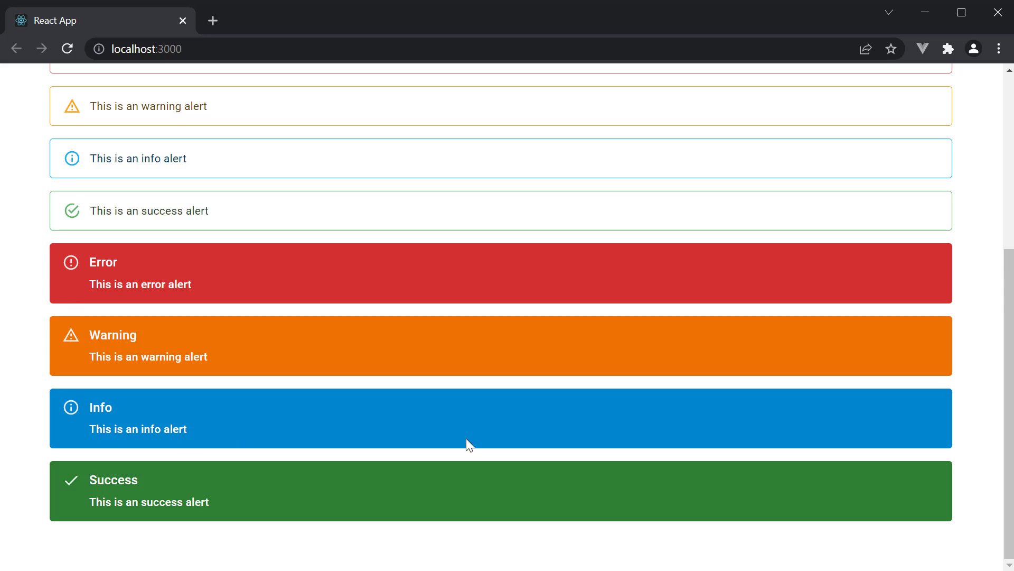
{"action": "mouse_move", "coordinate": [921, 509]}
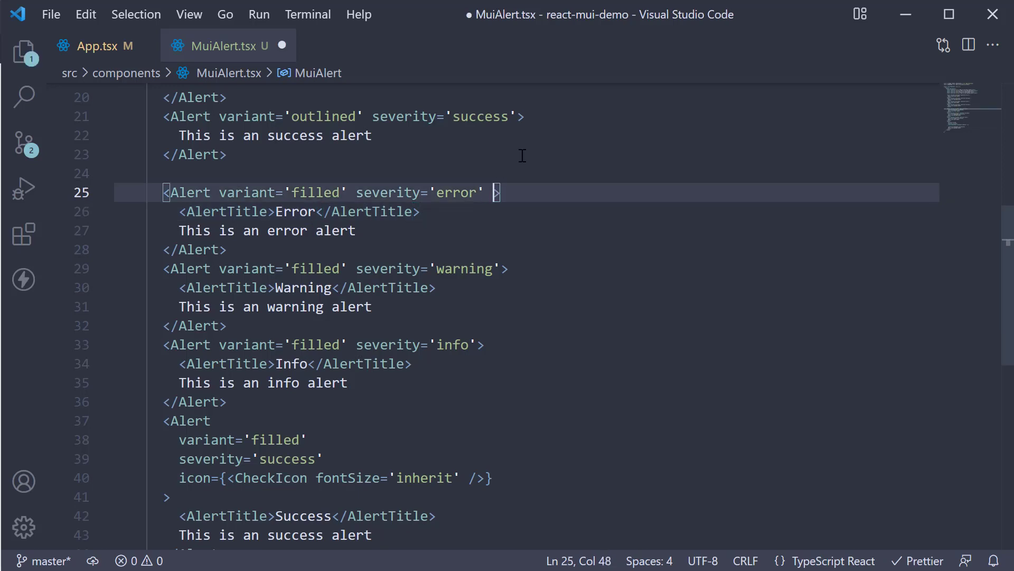
Add onClose={() => alert('Close alert')} to the filled error alert.
{"action": "type", "text": "onClose={}"}
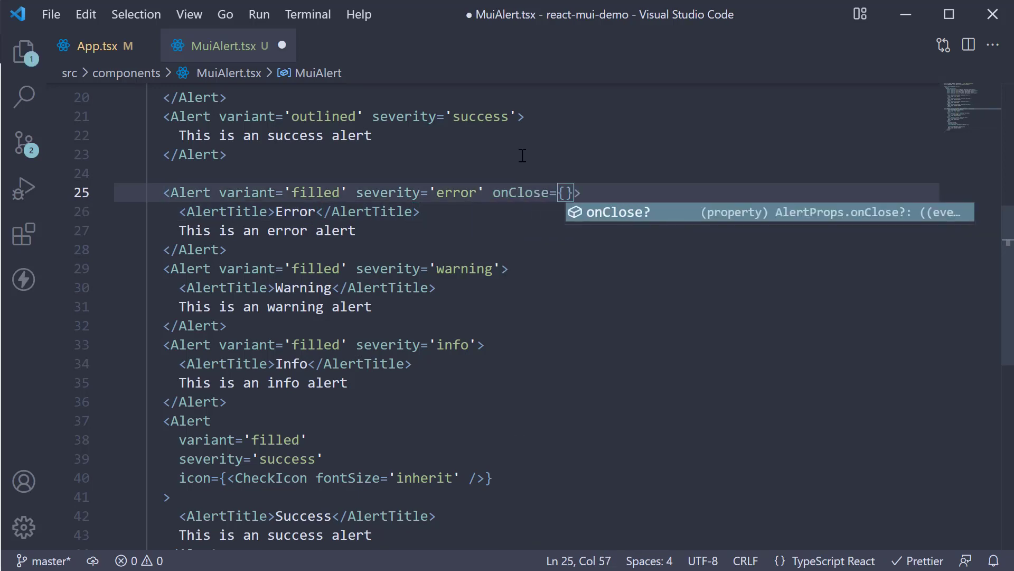
{"action": "type", "text": "() =>"}
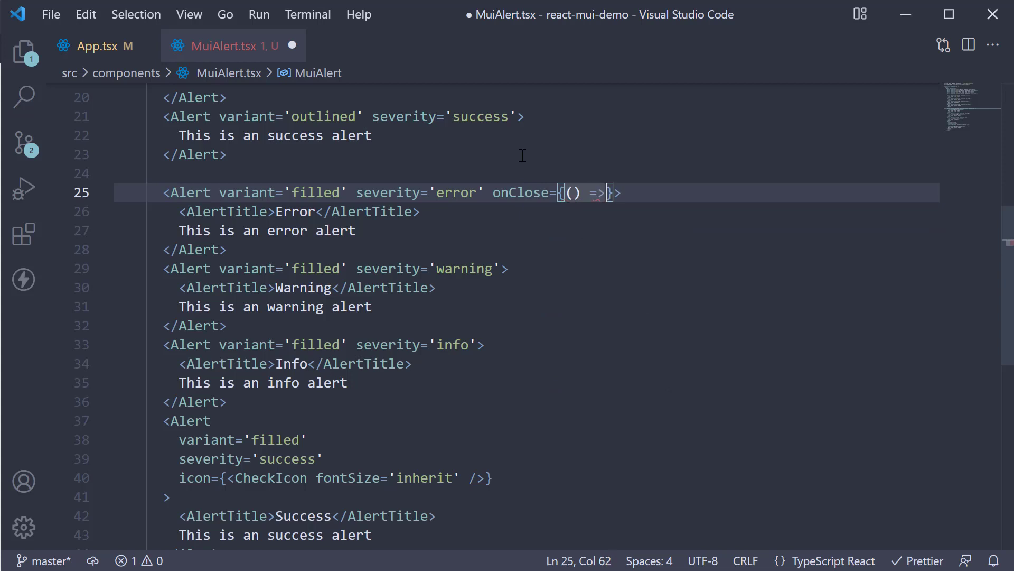
{"action": "type", "text": "alert('')"}
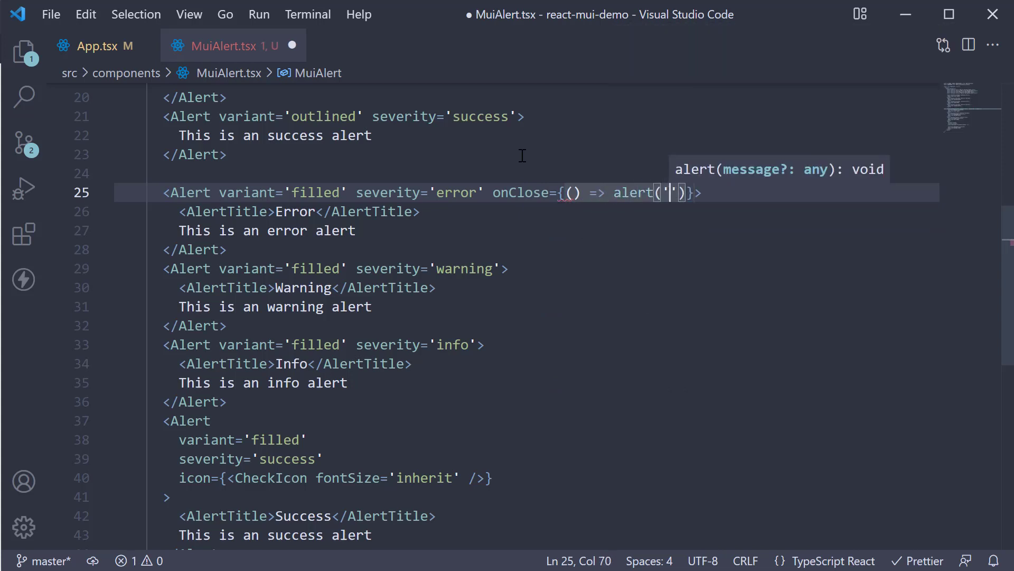
{"action": "type", "text": "Close a"}
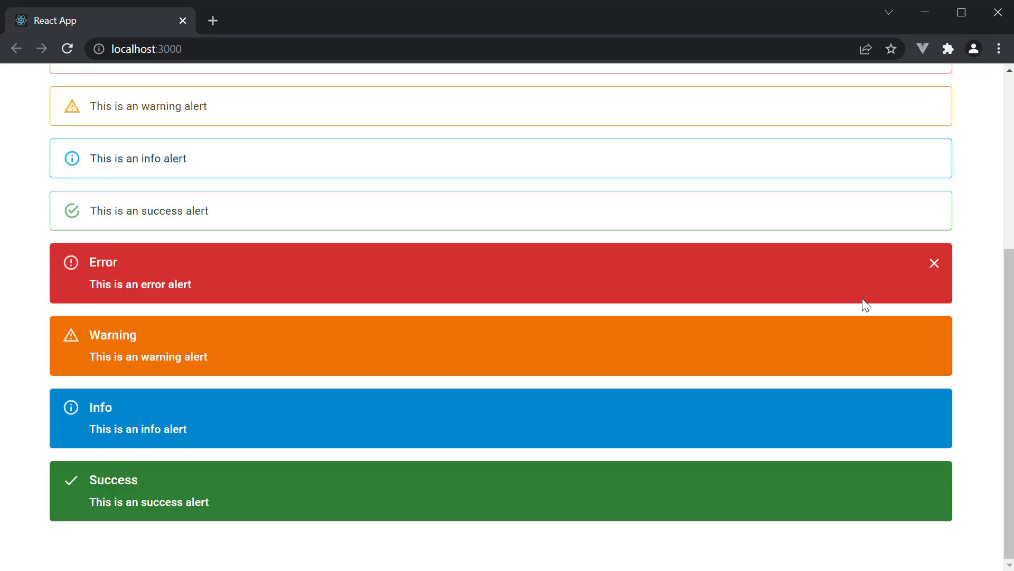
{"action": "mouse_move", "coordinate": [822, 304]}
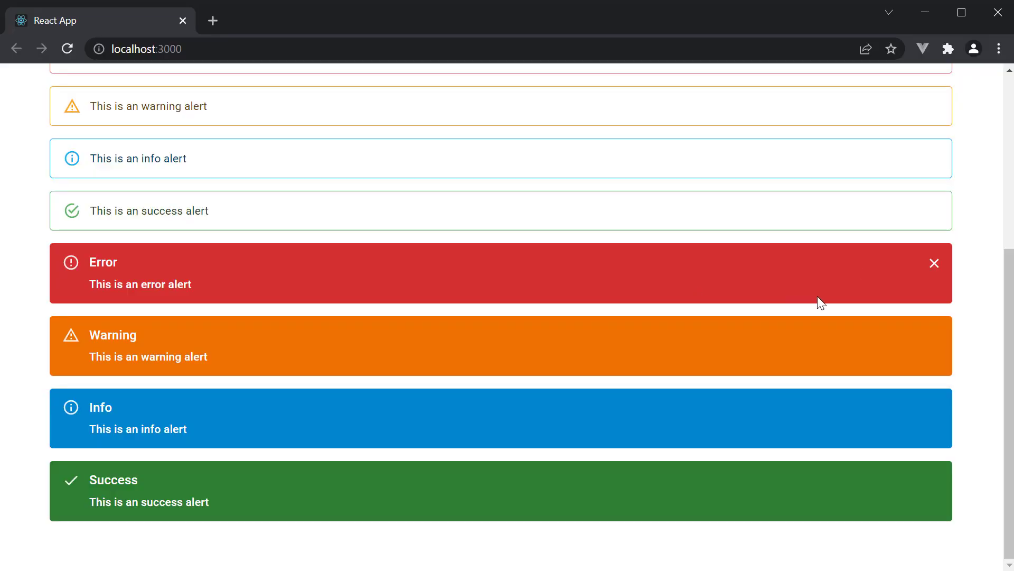
{"action": "mouse_move", "coordinate": [934, 263]}
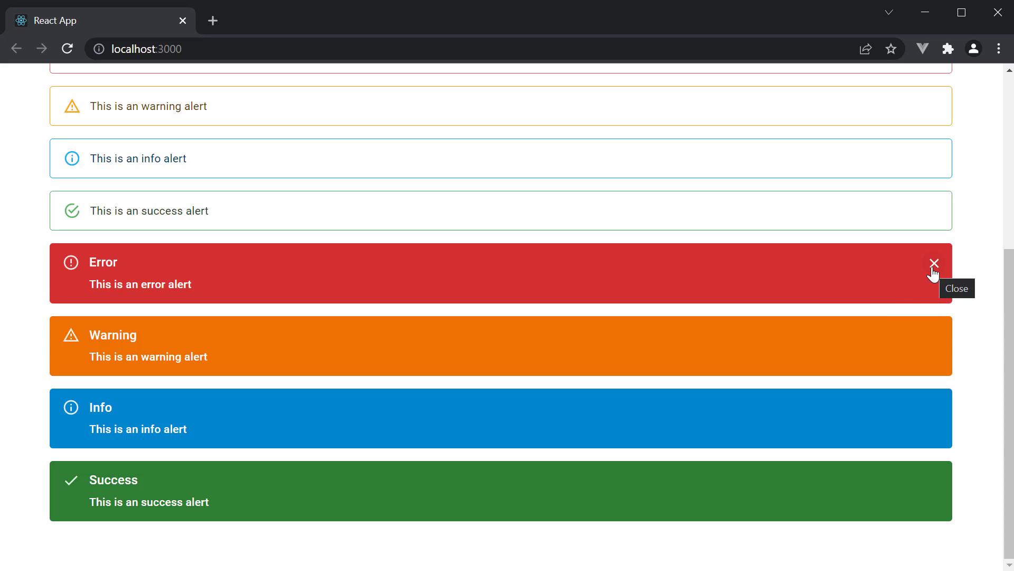
Close the filled error alert twice in Chrome and dismiss the 'Close alert' popup each time.
{"action": "left_click", "coordinate": [933, 263]}
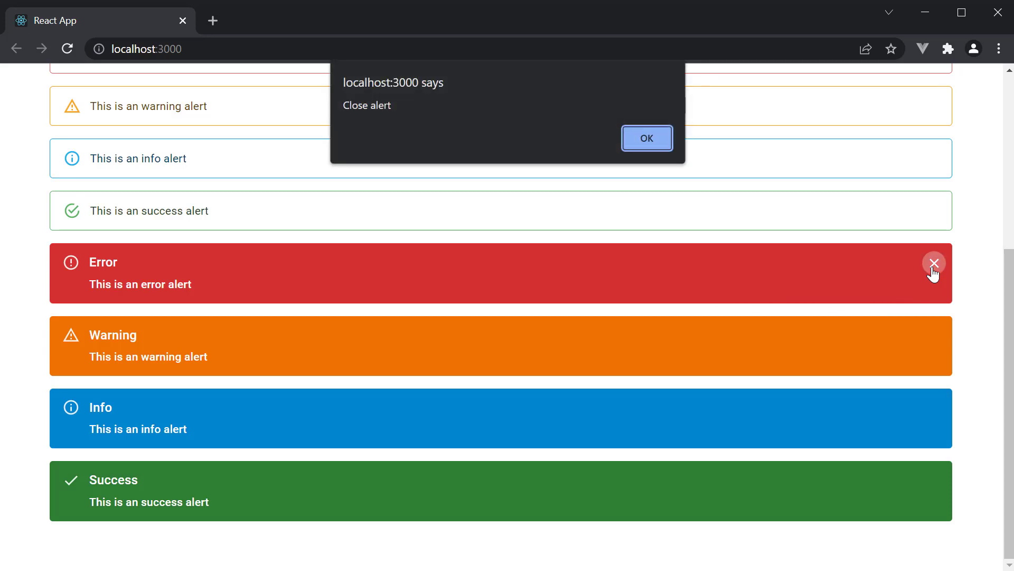
{"action": "mouse_move", "coordinate": [646, 137]}
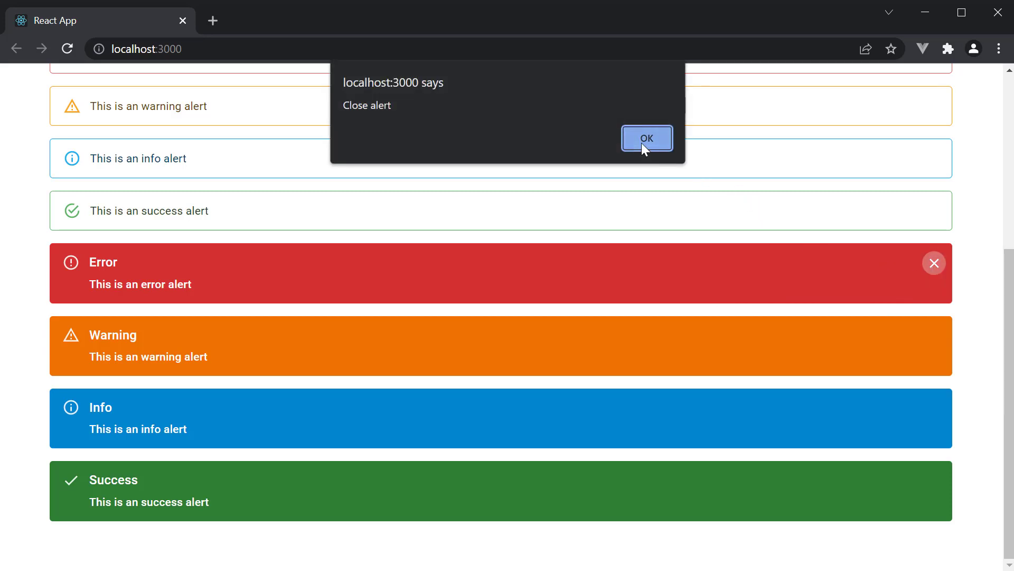
{"action": "left_click", "coordinate": [647, 138]}
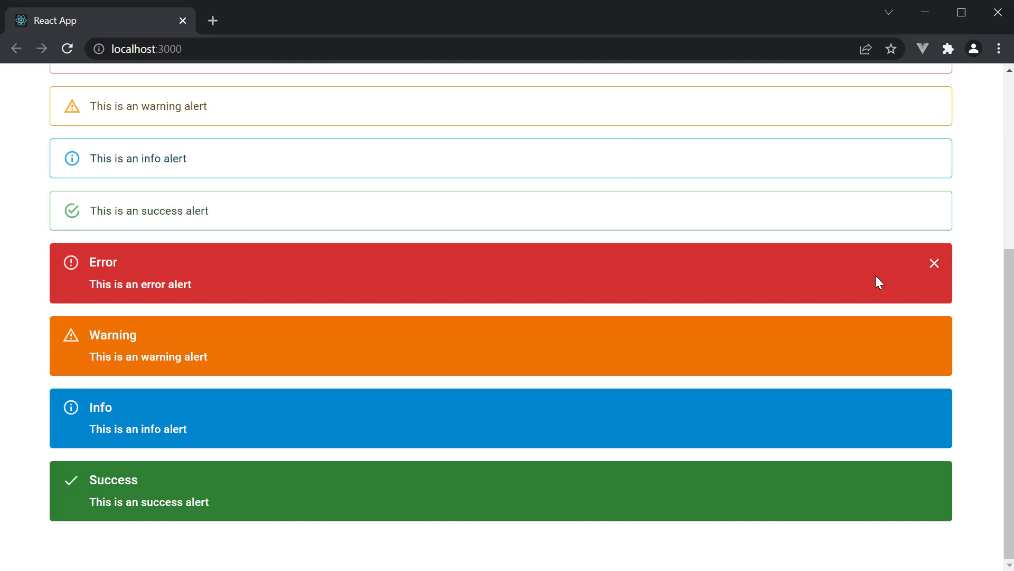
{"action": "left_click", "coordinate": [934, 263]}
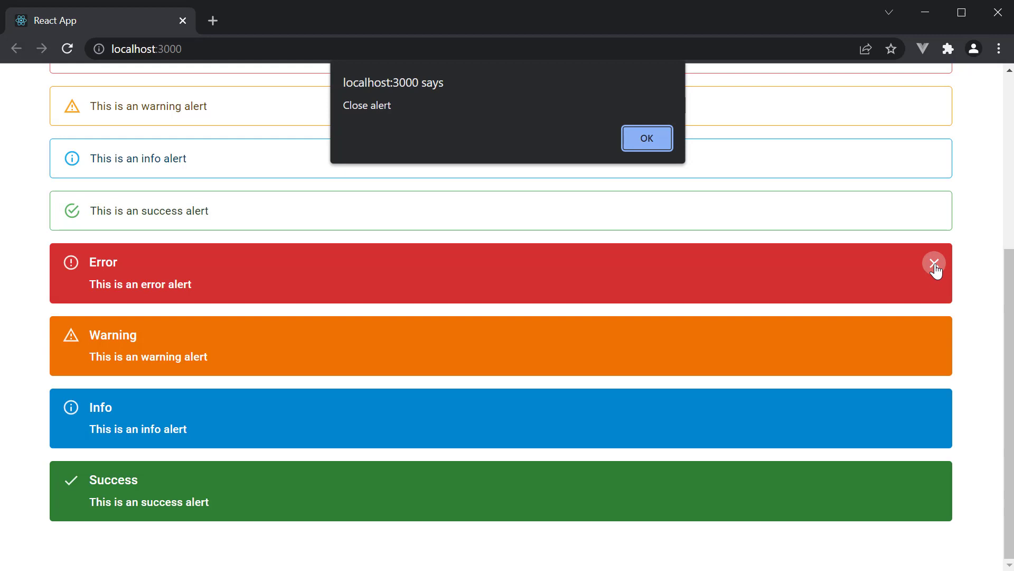
{"action": "mouse_move", "coordinate": [633, 269]}
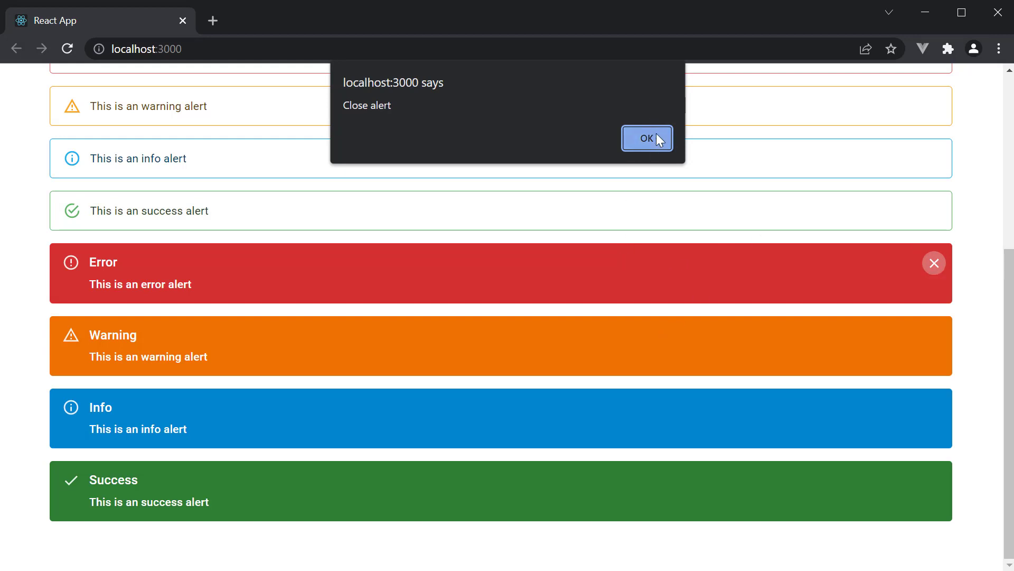
{"action": "left_click", "coordinate": [647, 138]}
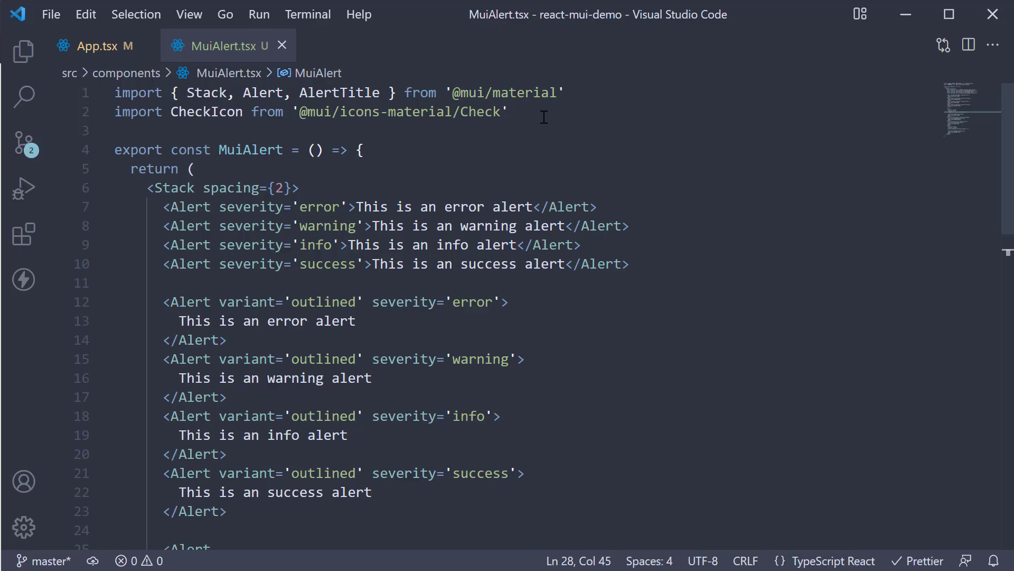
{"action": "mouse_move", "coordinate": [385, 98]}
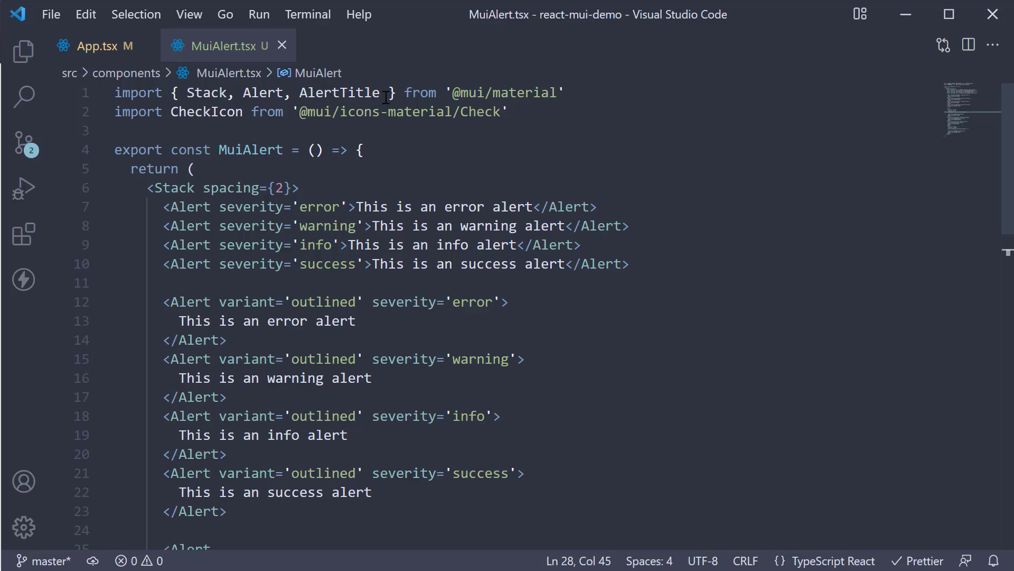
{"action": "type", "text": ", Button"}
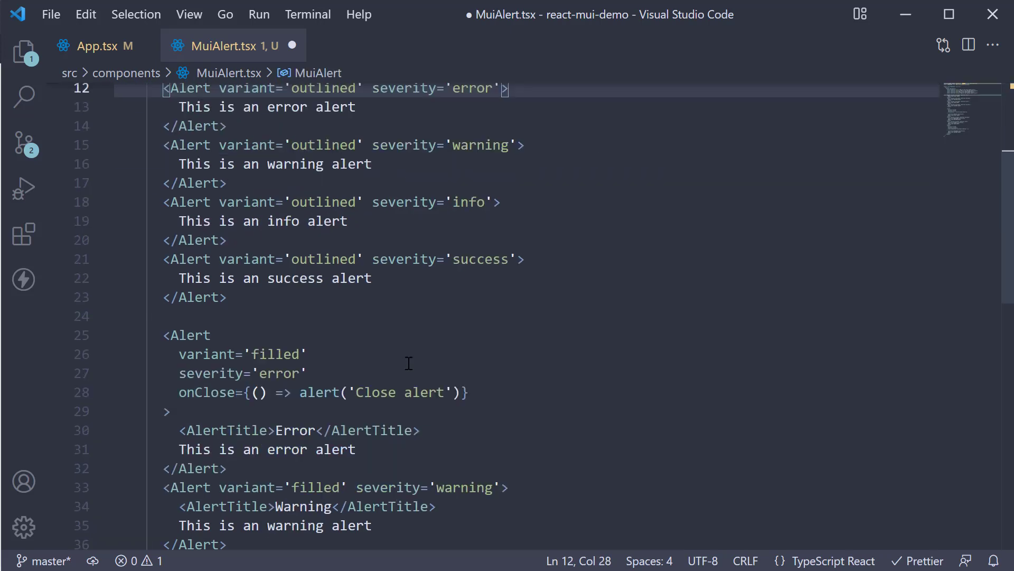
{"action": "scroll", "scroll_direction": "down", "scroll_amount": 3}
{"action": "type", "text": "<Butt"}
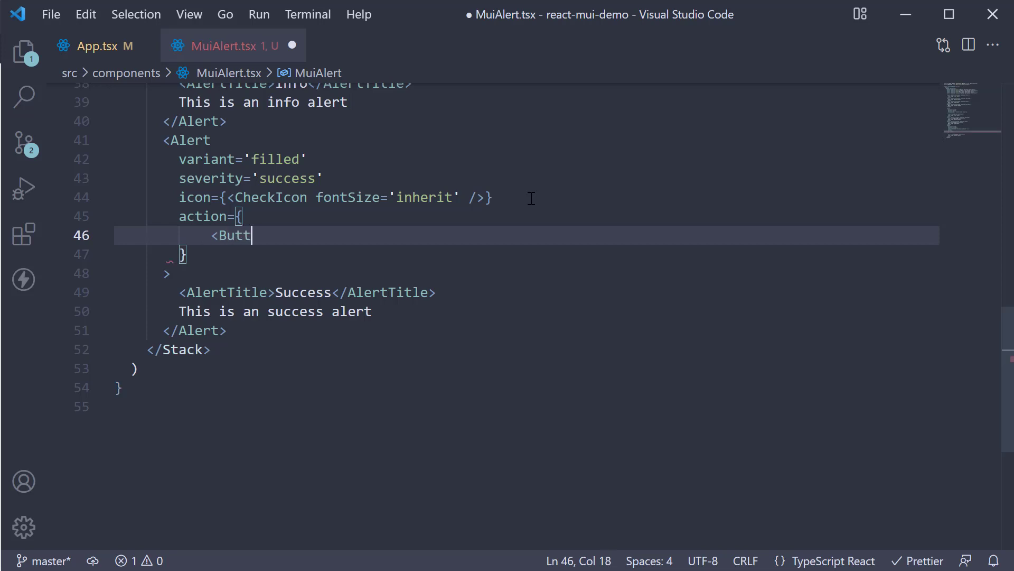
{"action": "type", "text": "on></Button>"}
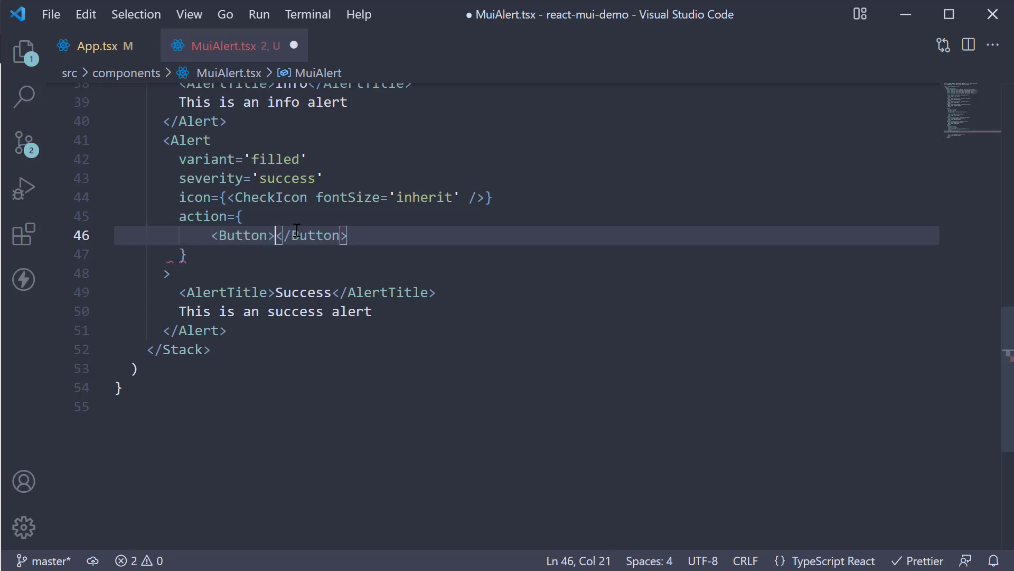
{"action": "type", "text": "UNDO"}
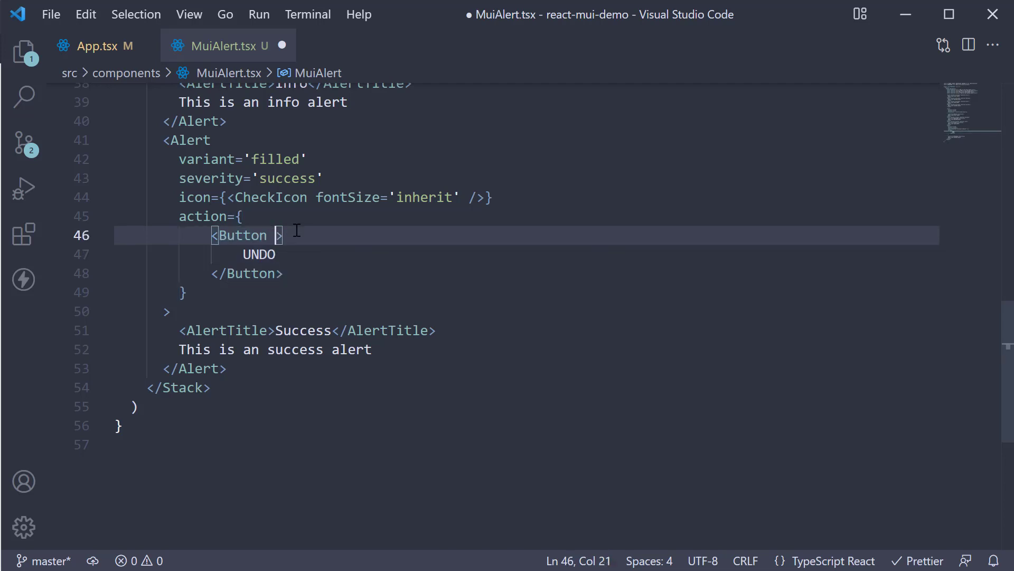
Make the UNDO button color='inherit' and size='small'.
{"action": "type", "text": "color='i'"}
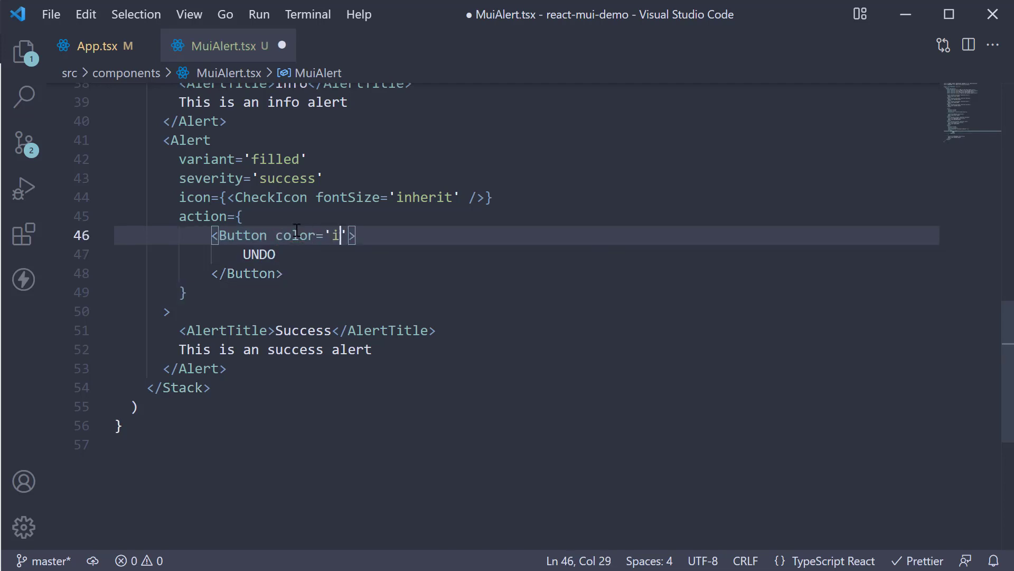
{"action": "type", "text": "nherit' size"}
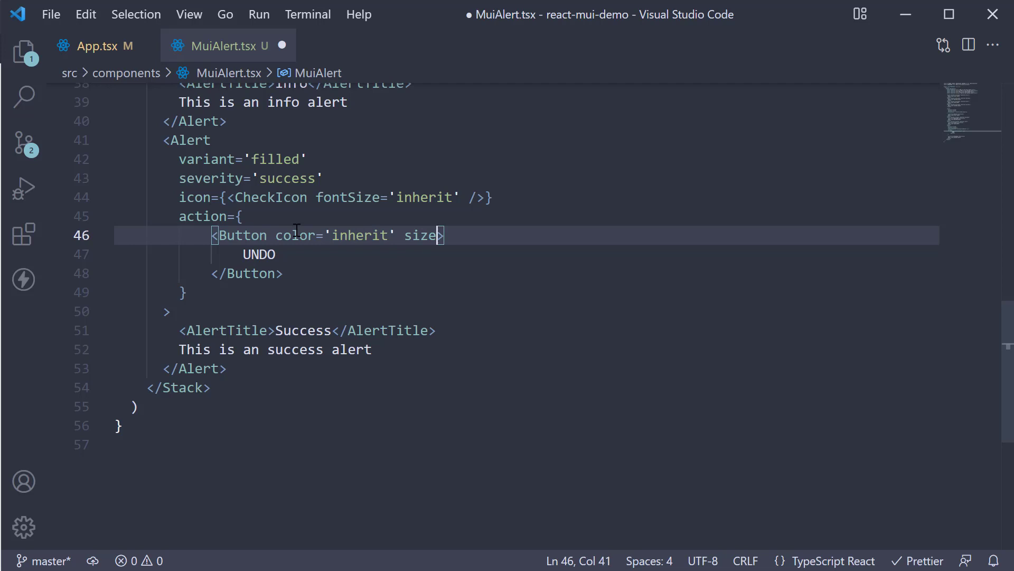
{"action": "type", "text": "='small'"}
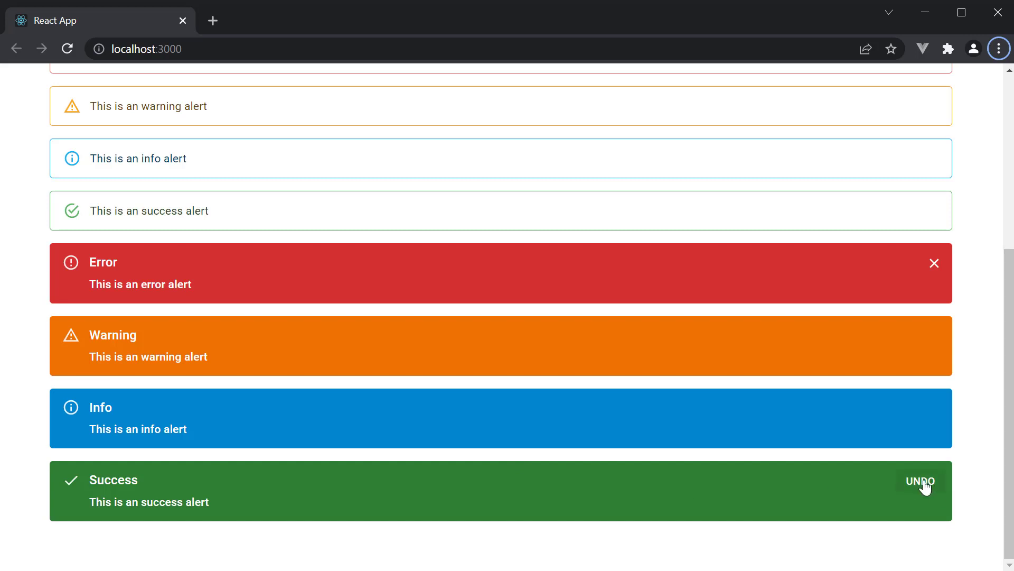
{"action": "mouse_move", "coordinate": [923, 490]}
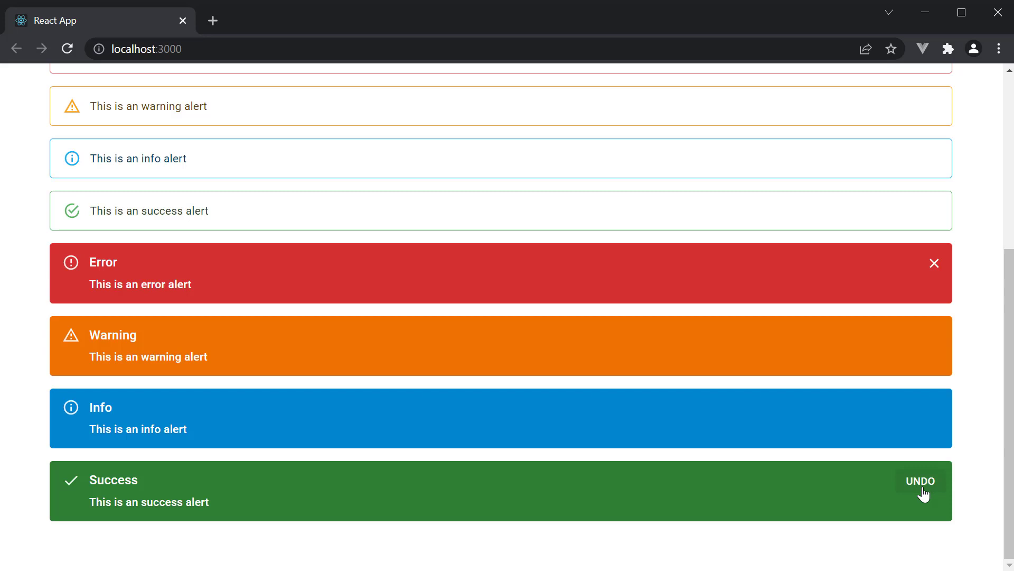
{"action": "mouse_move", "coordinate": [930, 484]}
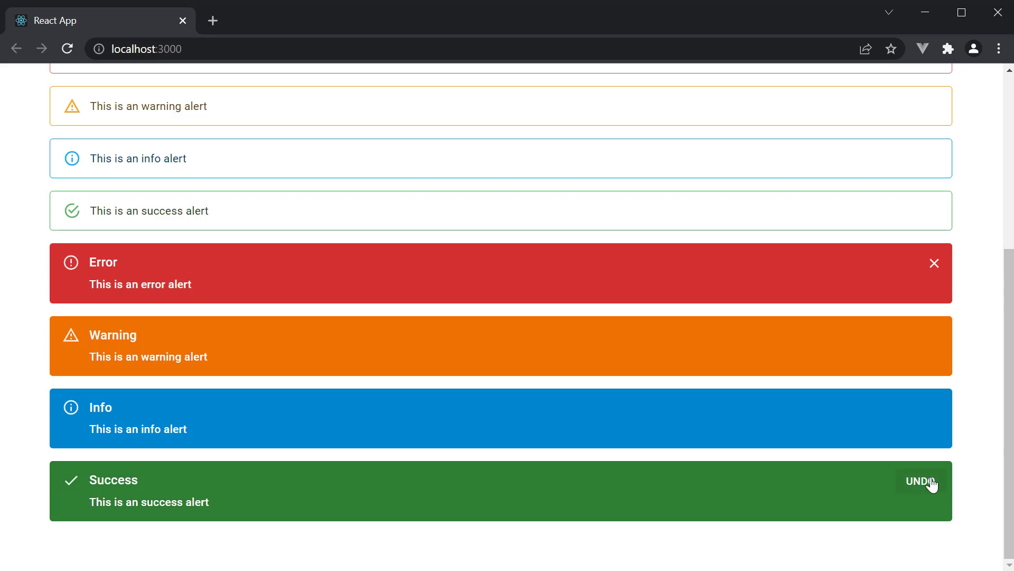
{"action": "mouse_move", "coordinate": [866, 506]}
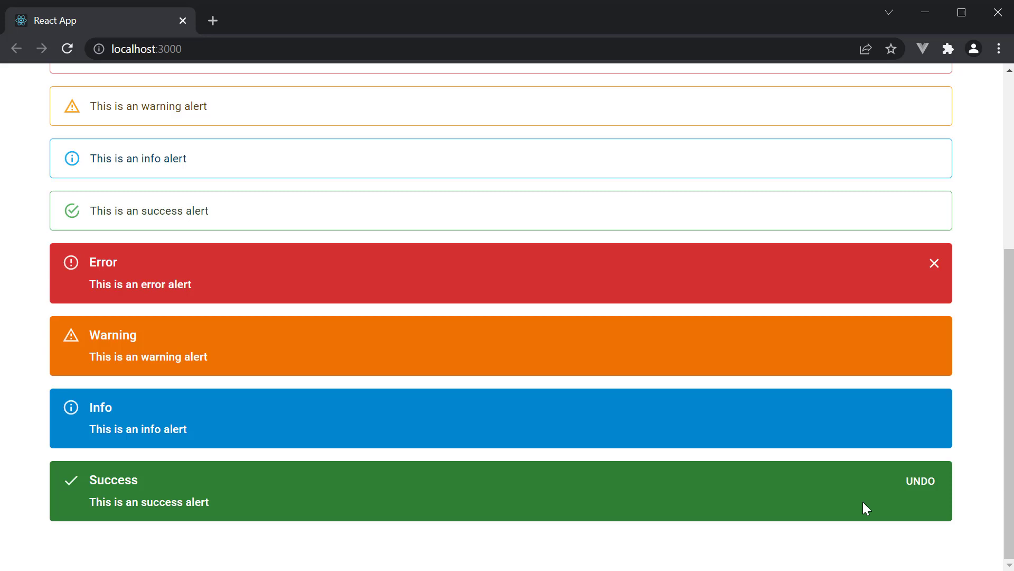
{"action": "mouse_move", "coordinate": [746, 493]}
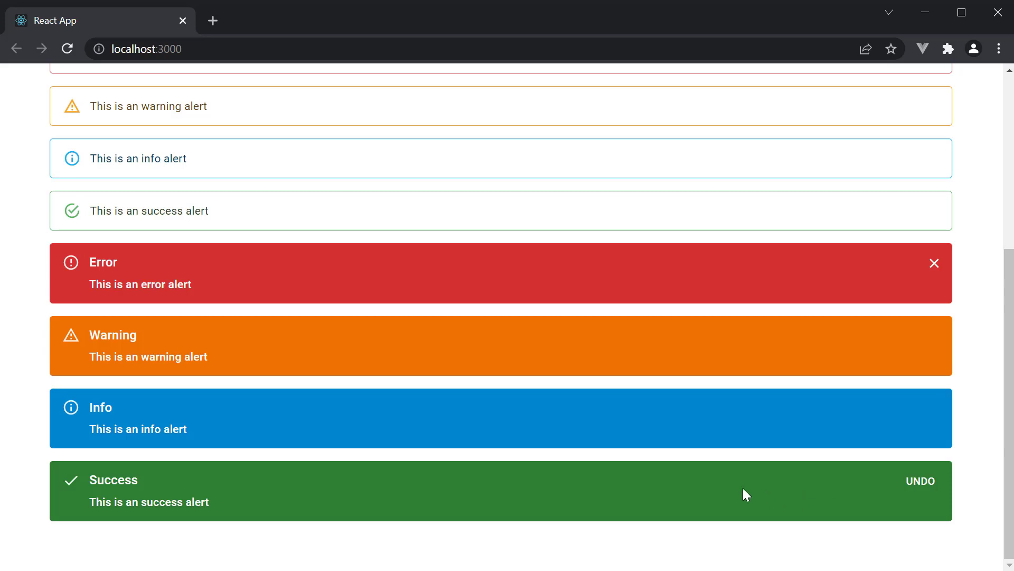
Scroll the page back to the top to show the standard and outlined alerts.
{"action": "scroll", "scroll_direction": "up", "scroll_amount": 3}
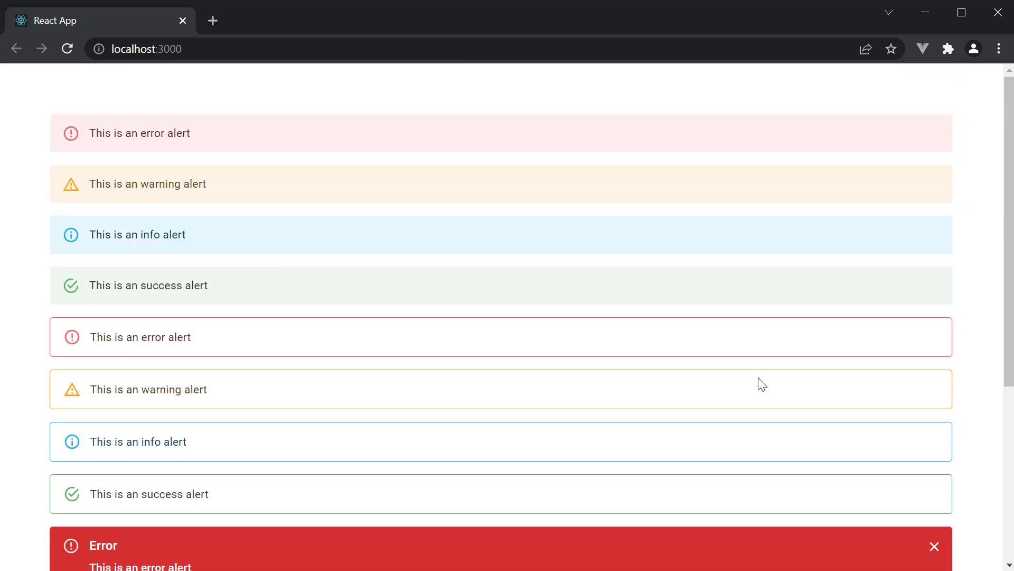
{"action": "mouse_move", "coordinate": [725, 393]}
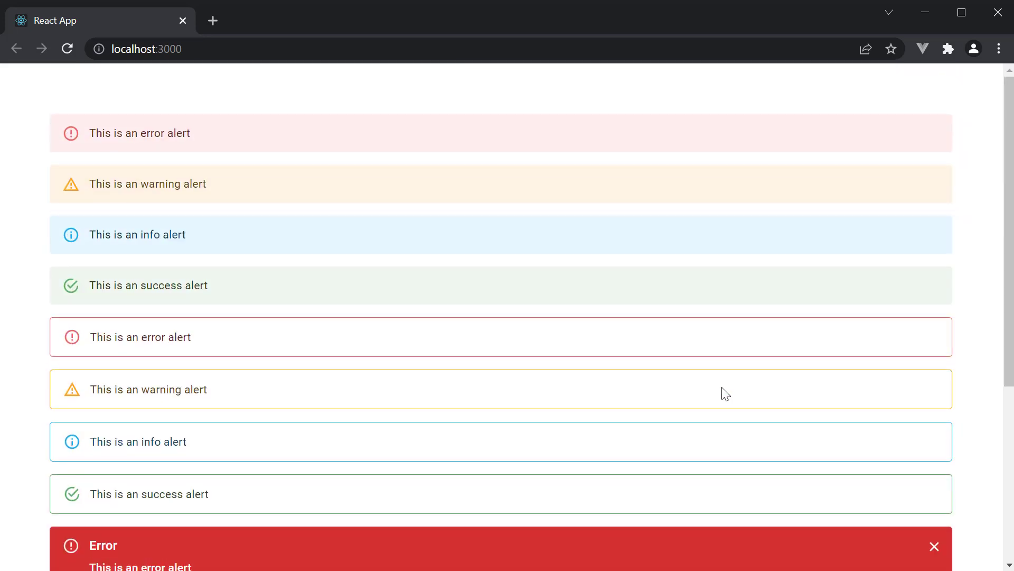
{"action": "mouse_move", "coordinate": [729, 388]}
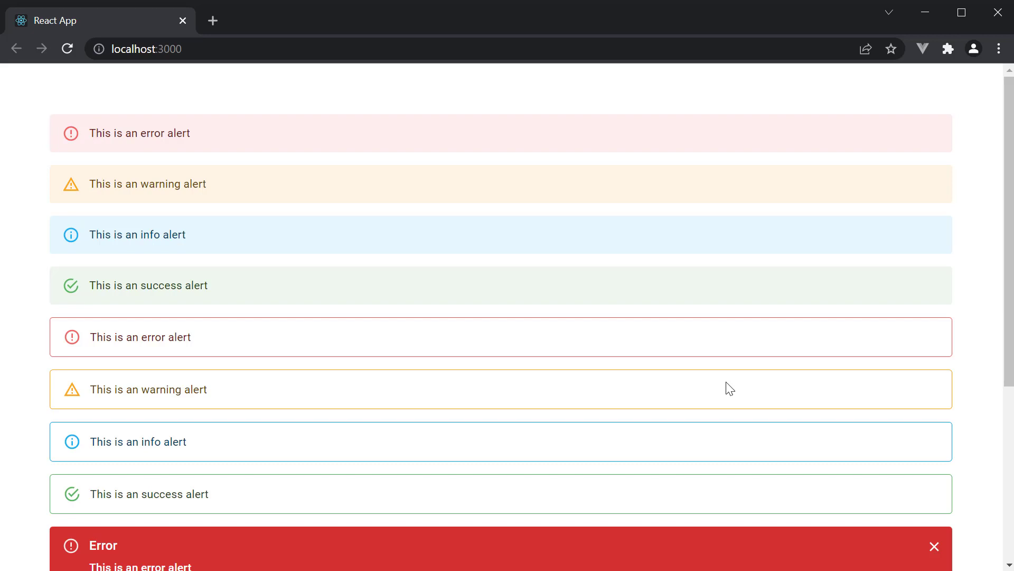